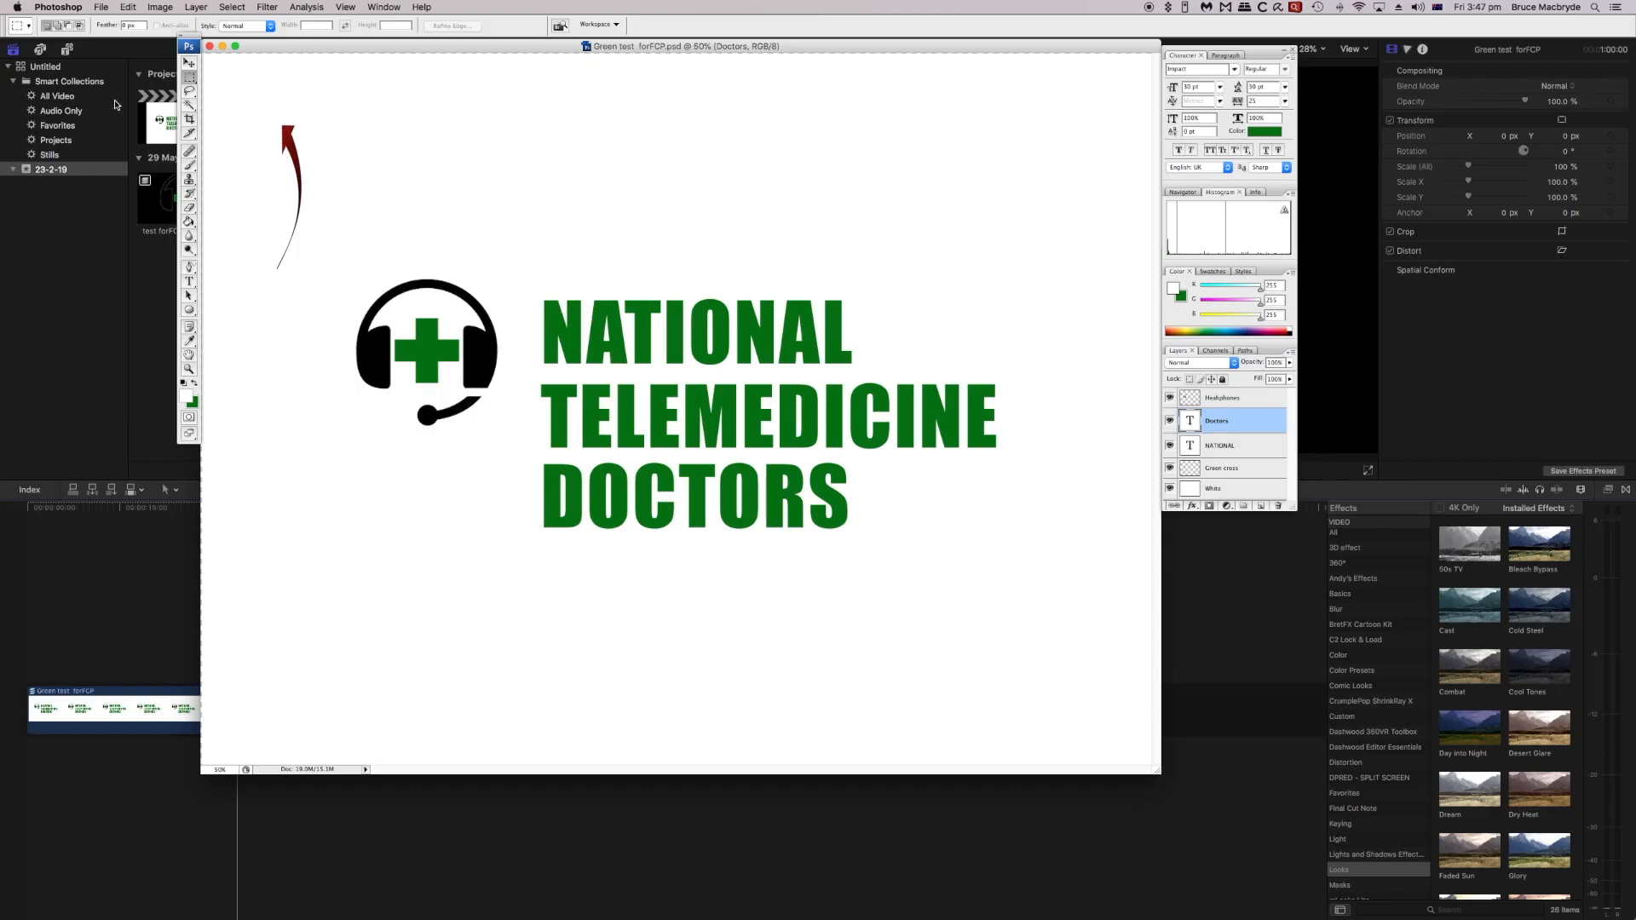
# Step: Review the New document settings with Transparent background contents, then dismiss them
pyautogui.click(101, 7)
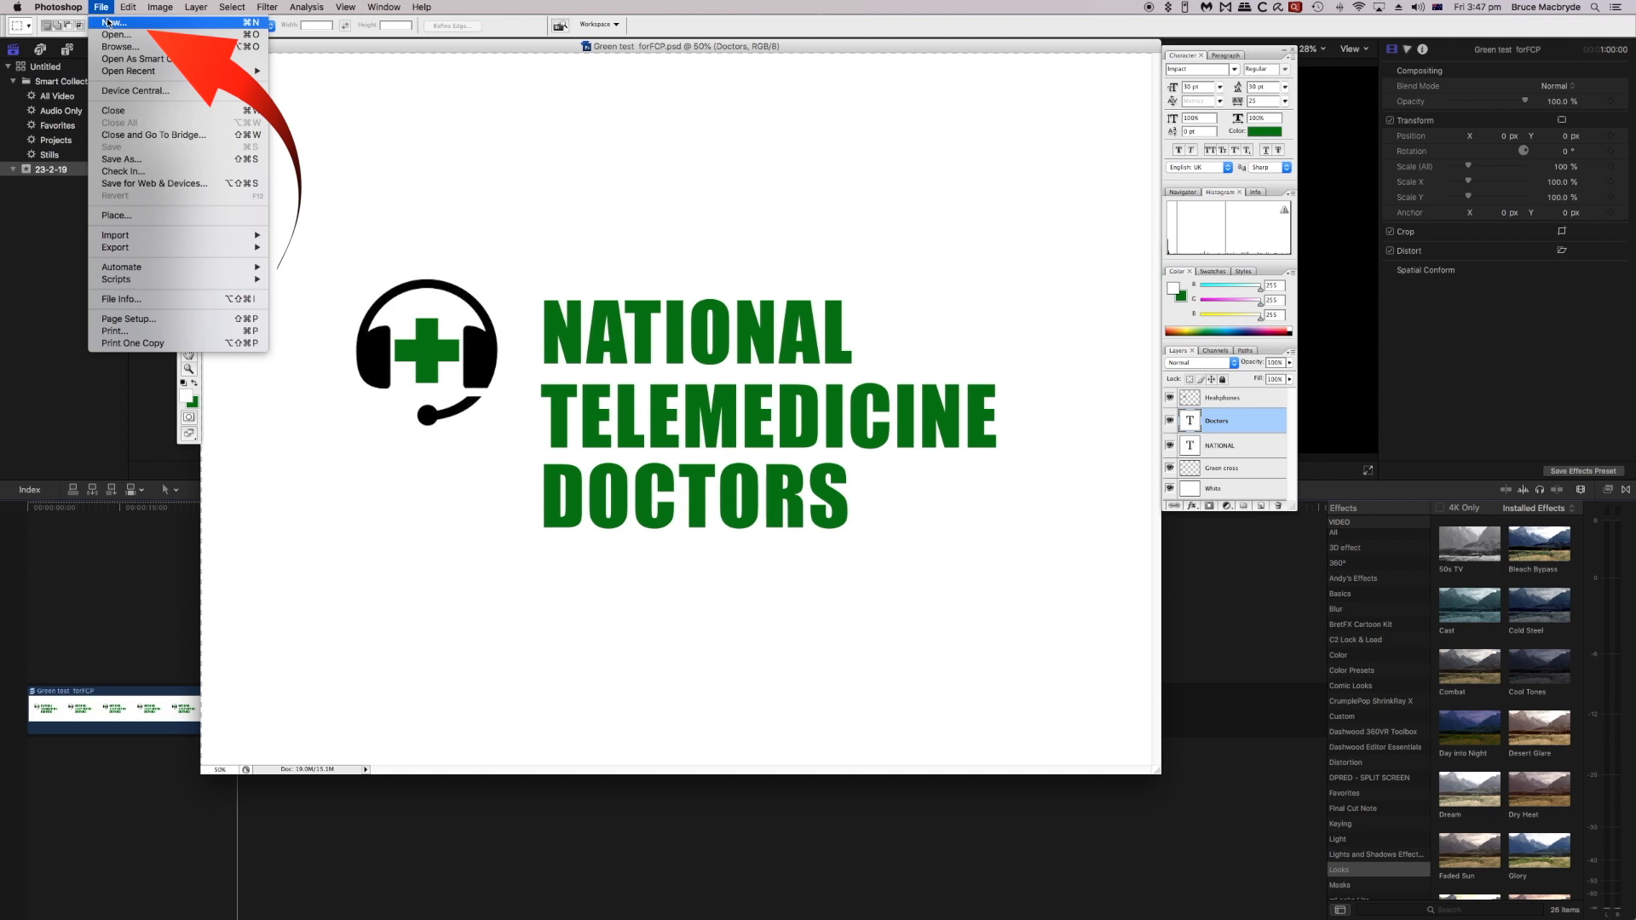
pyautogui.click(114, 22)
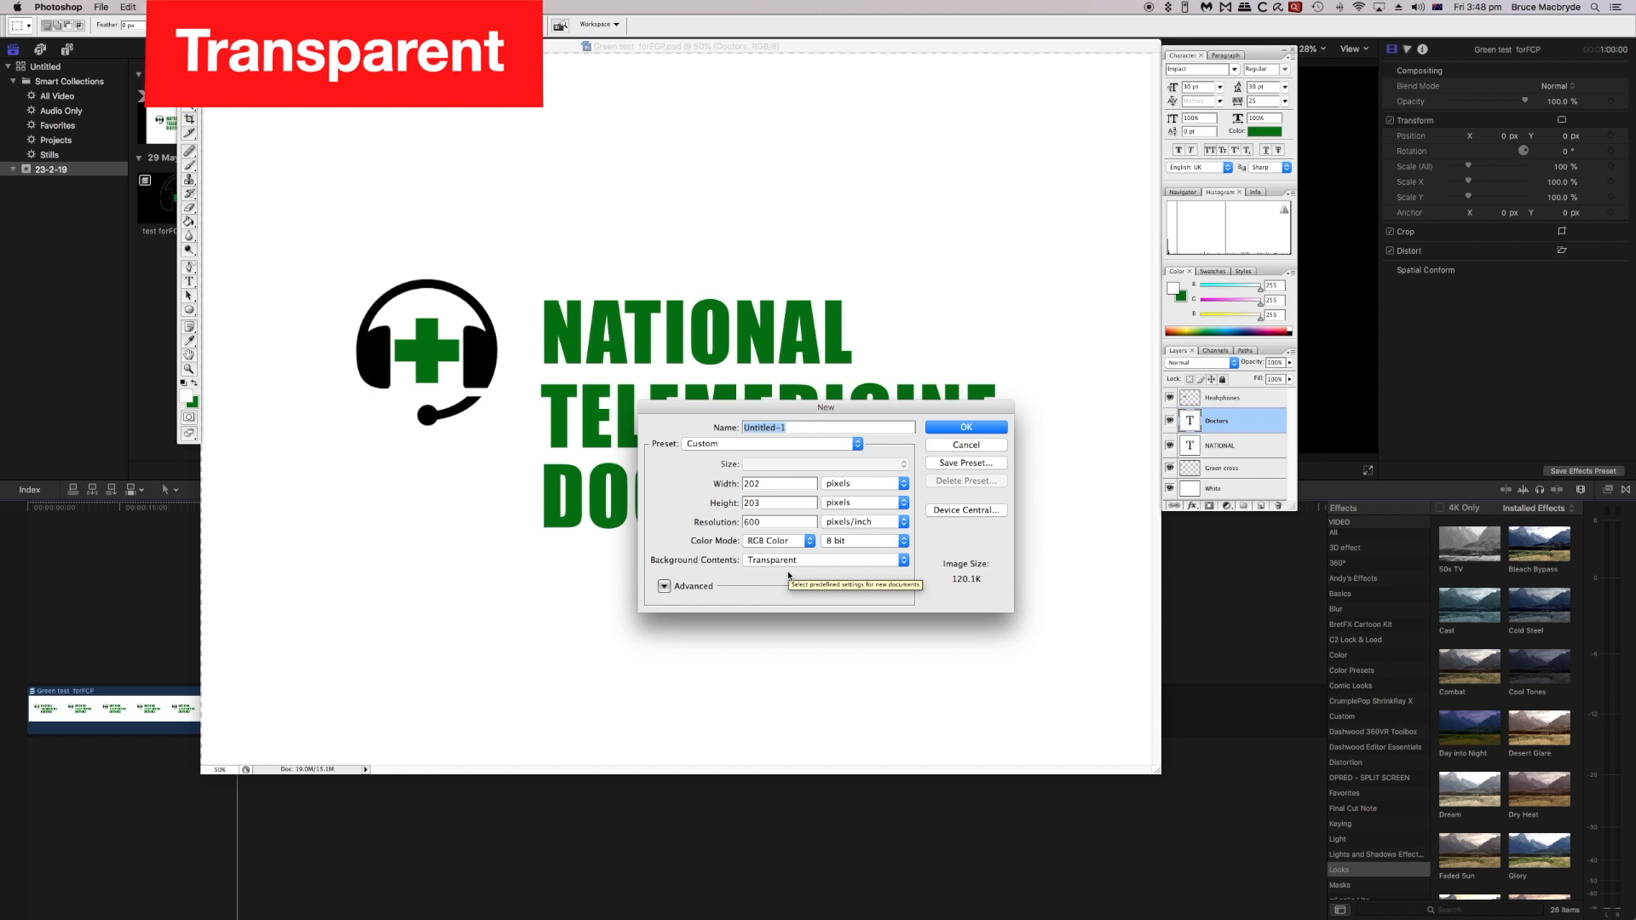
pyautogui.click(963, 445)
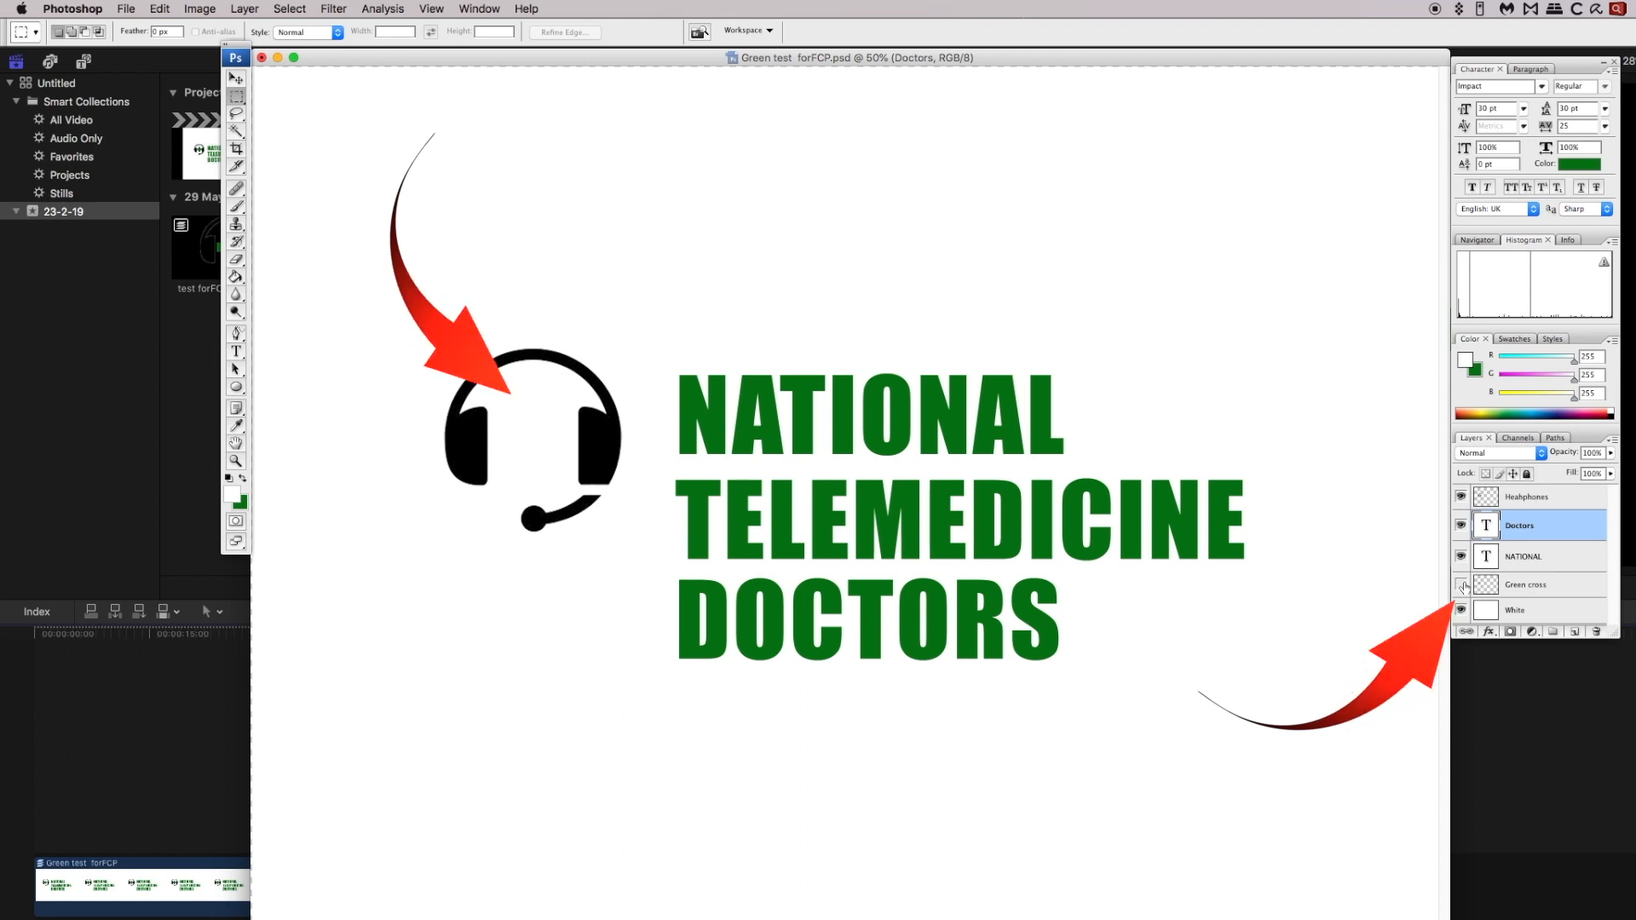
pyautogui.click(1461, 585)
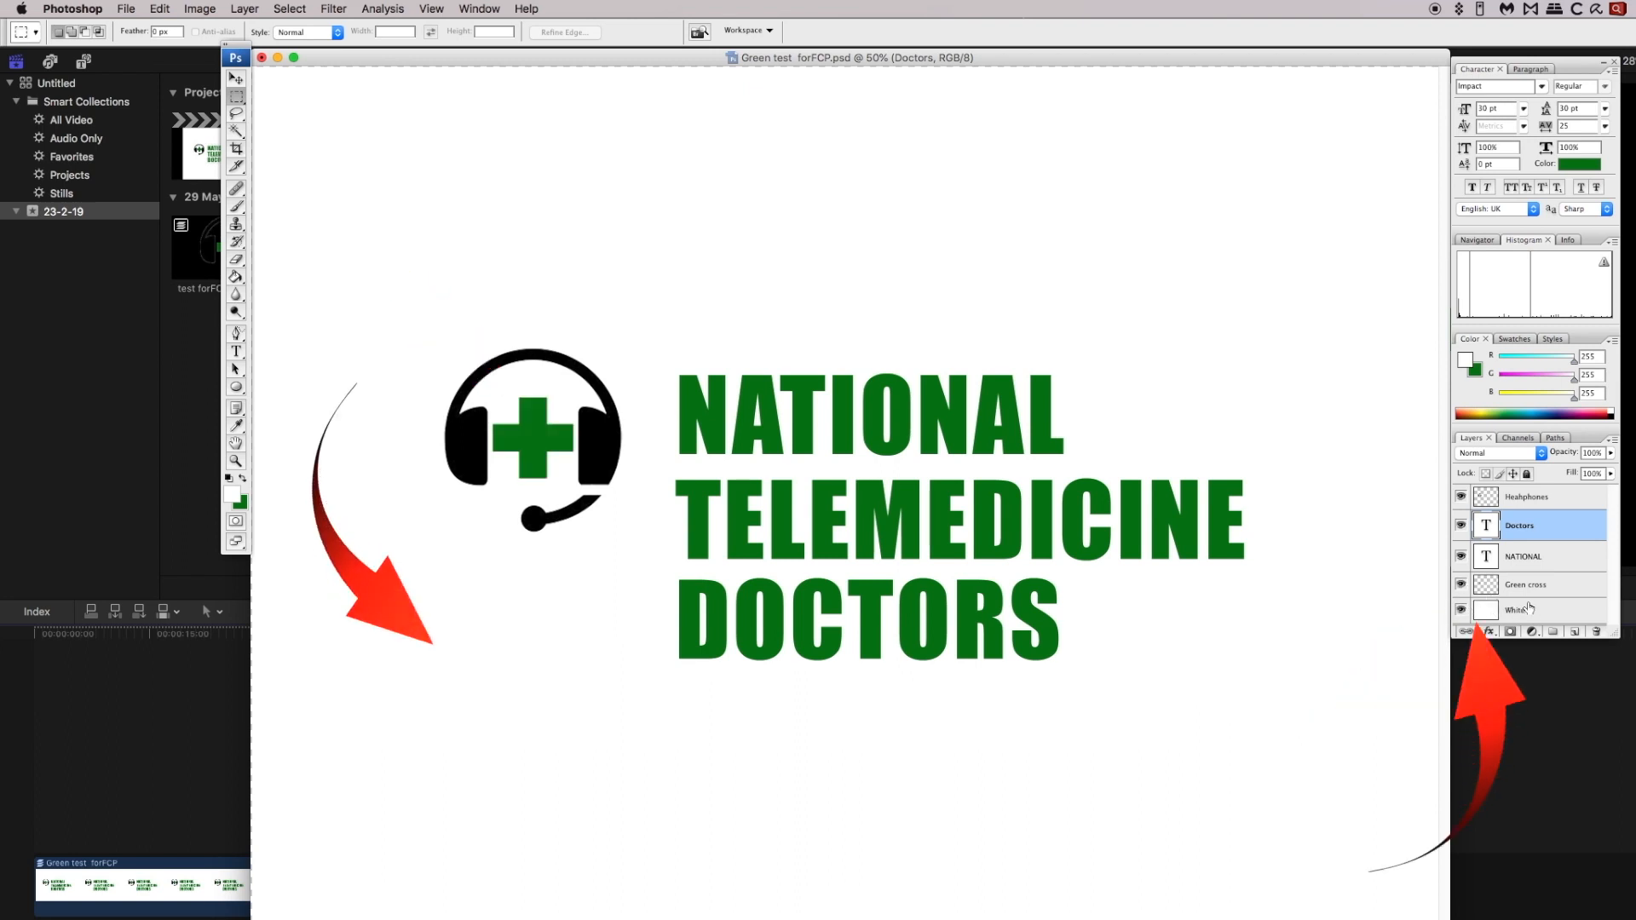
pyautogui.click(1458, 610)
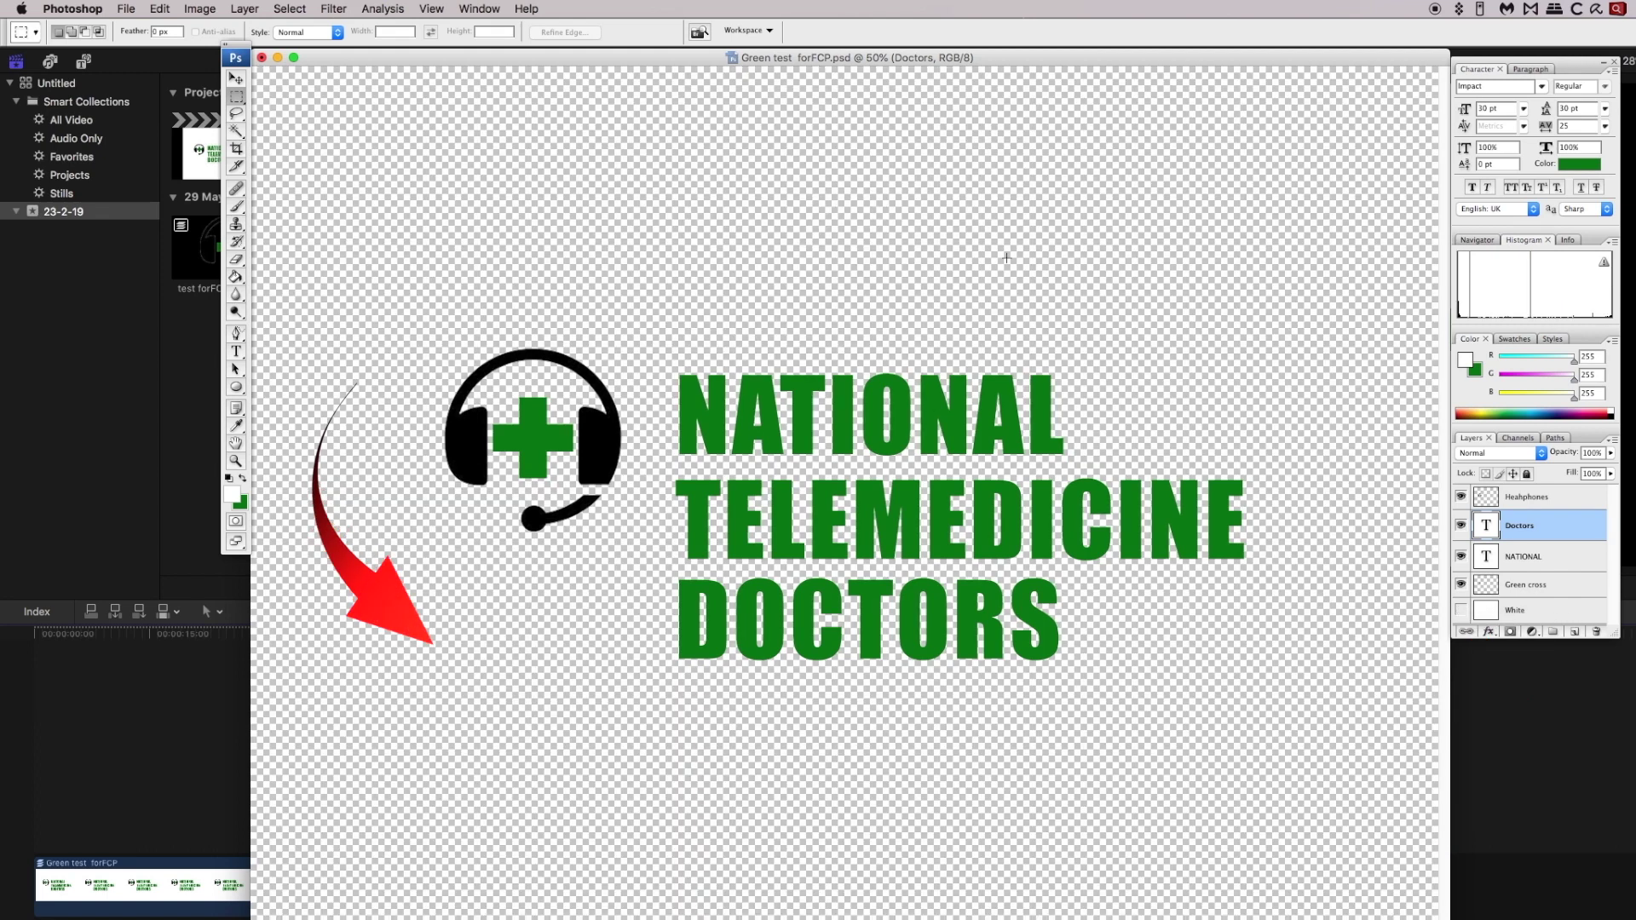
pyautogui.click(1460, 610)
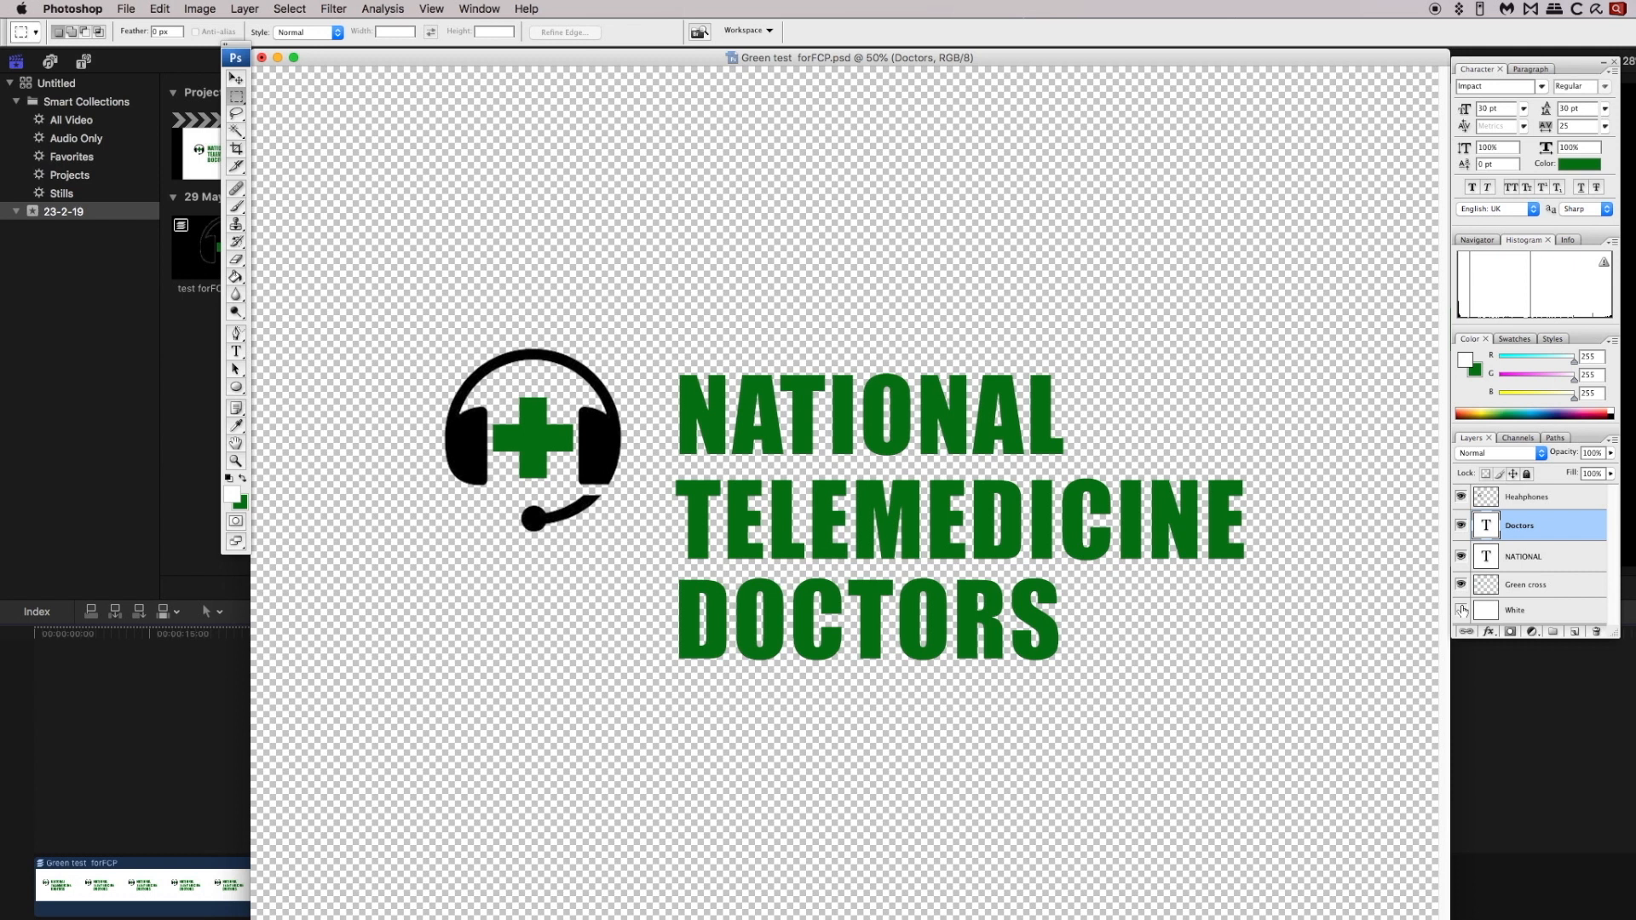
pyautogui.click(1460, 610)
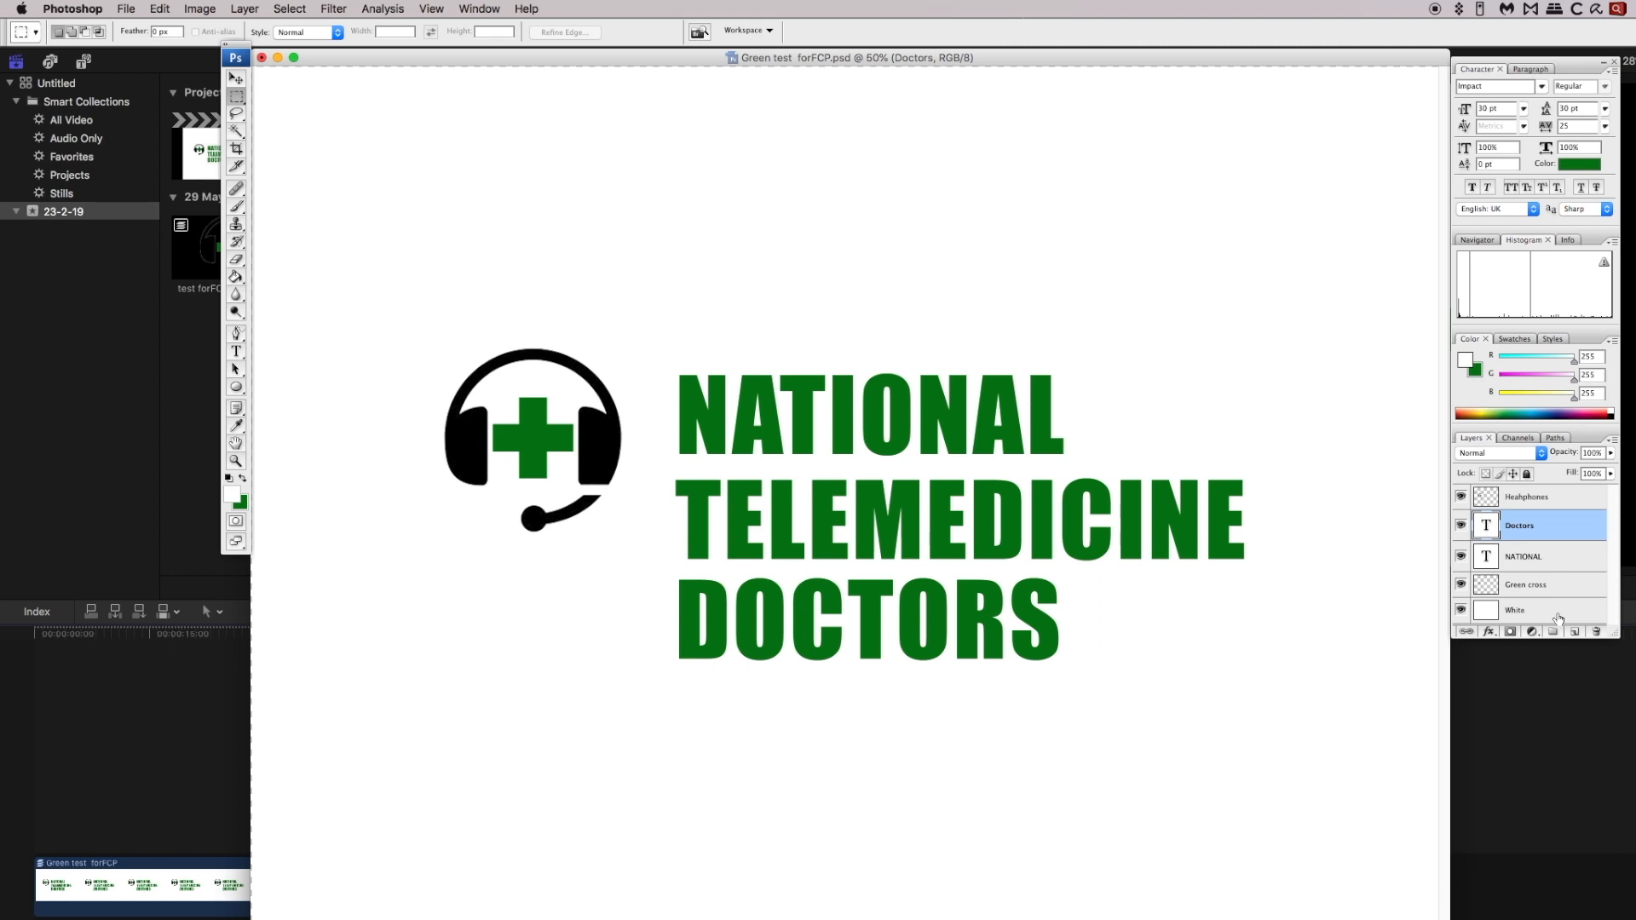
pyautogui.moveTo(1558, 620)
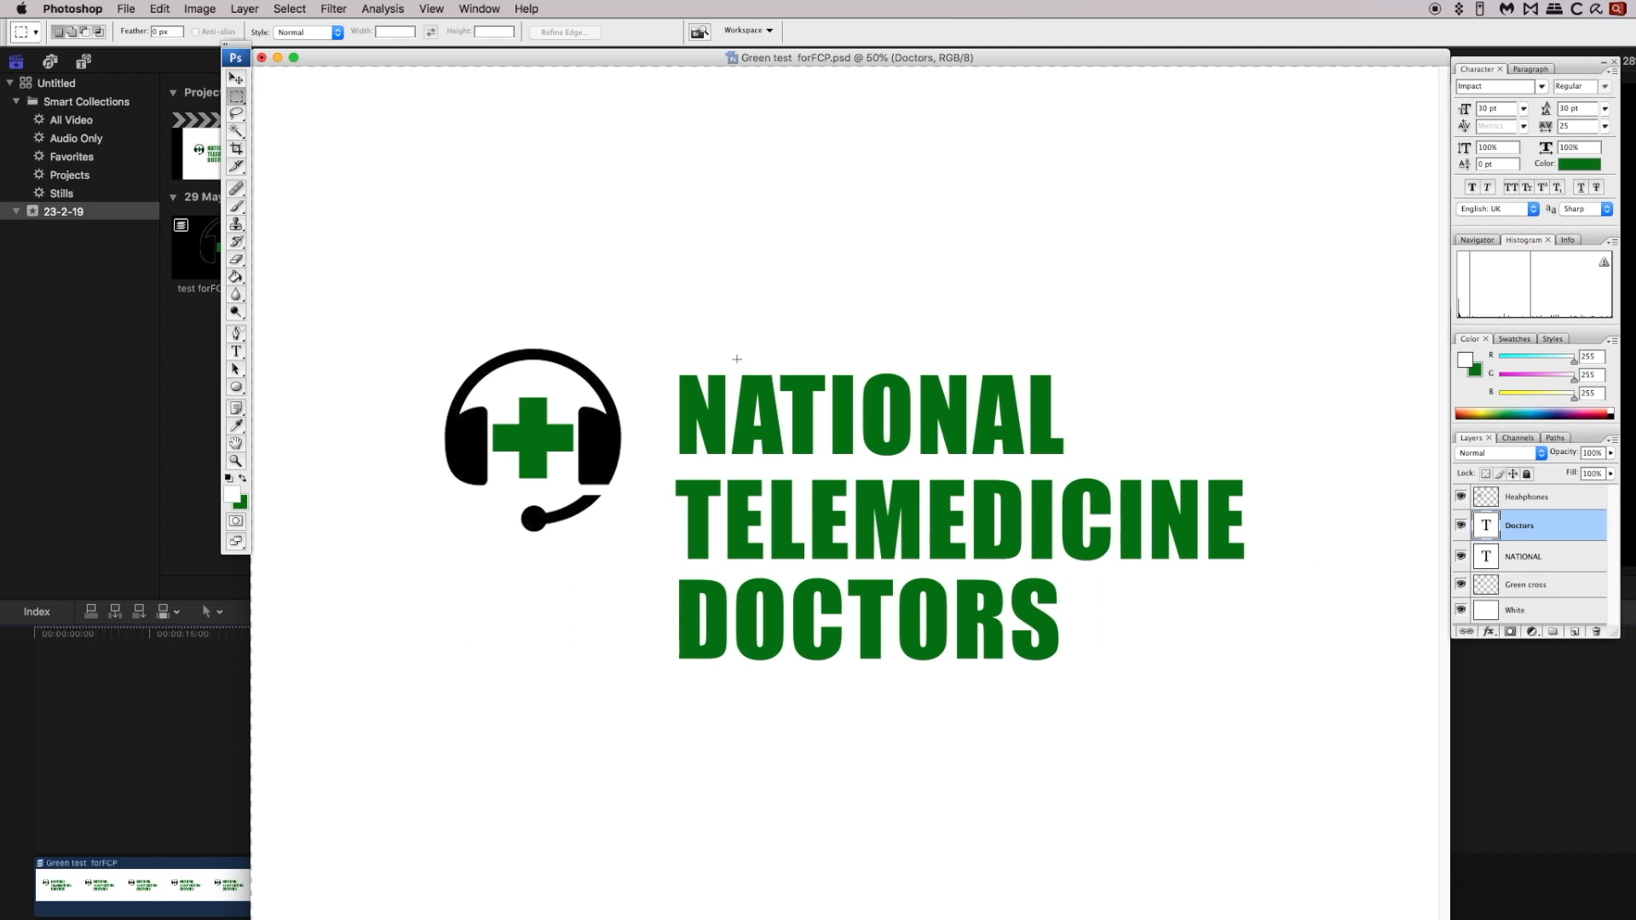
# Step: Save the layered logo as Green test forFCP.psd in Photoshop format with layers kept
pyautogui.click(125, 8)
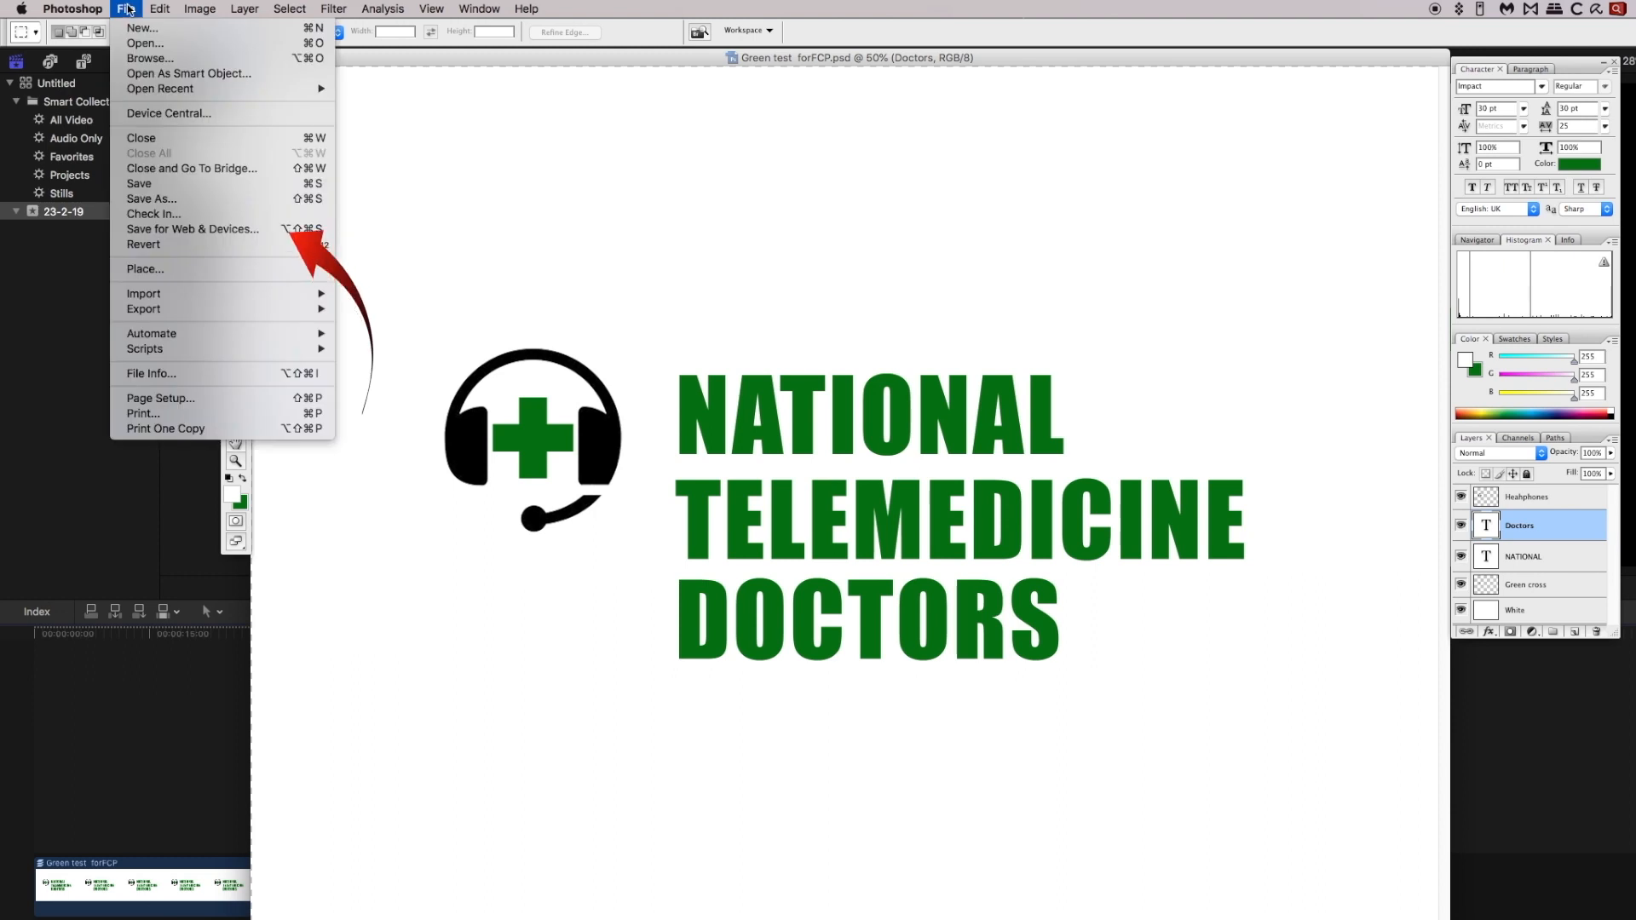
pyautogui.click(150, 198)
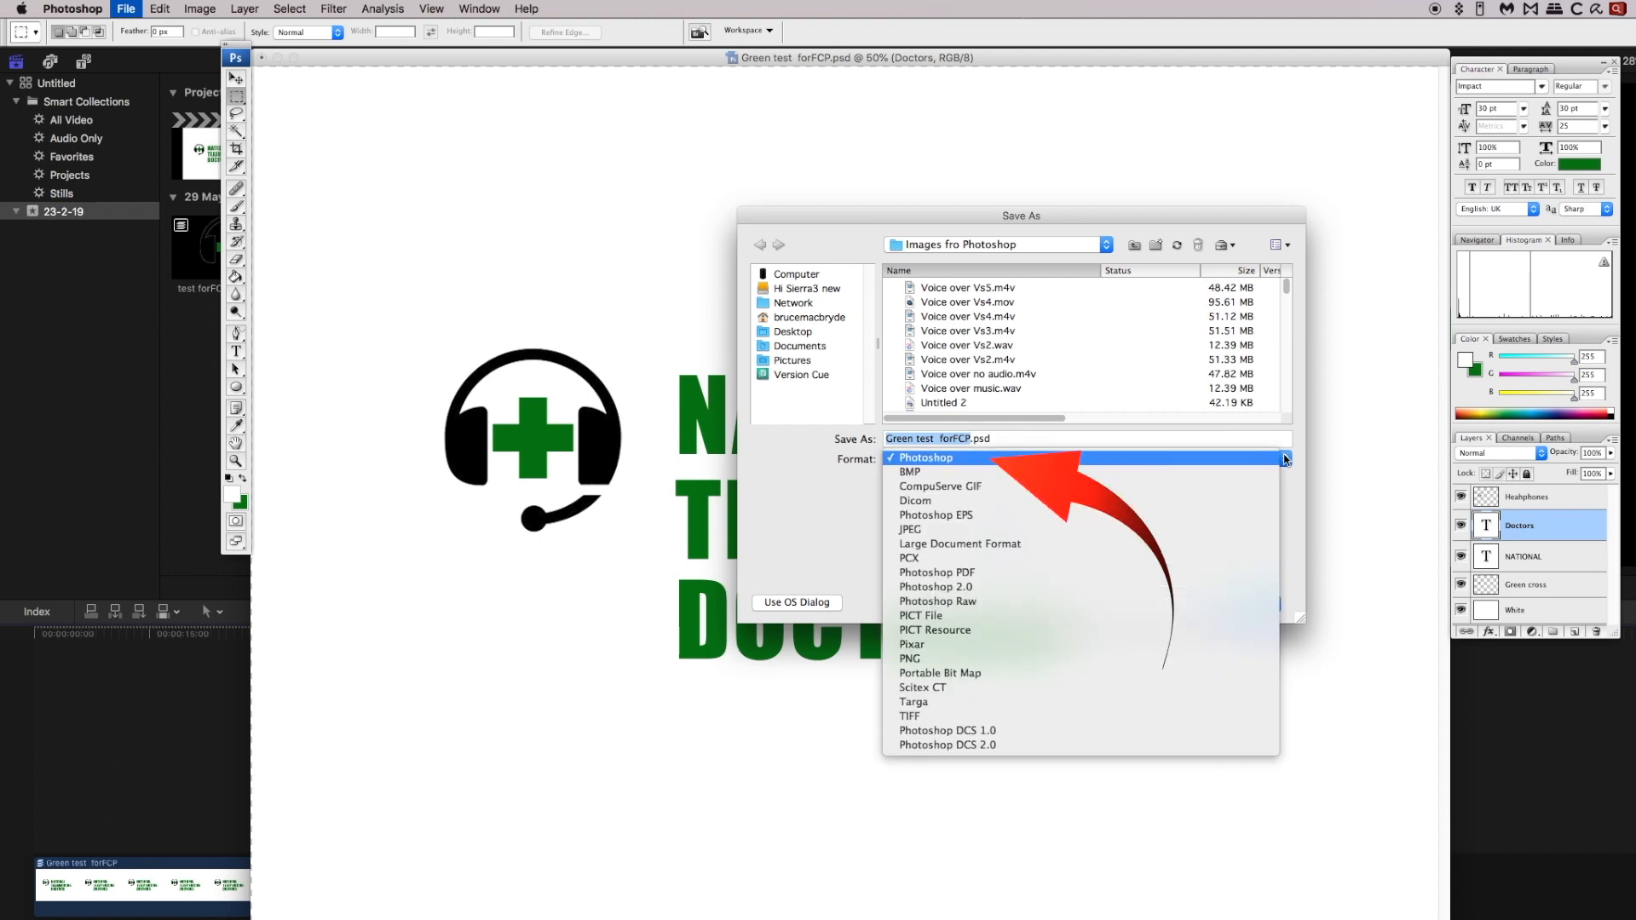
pyautogui.moveTo(961, 458)
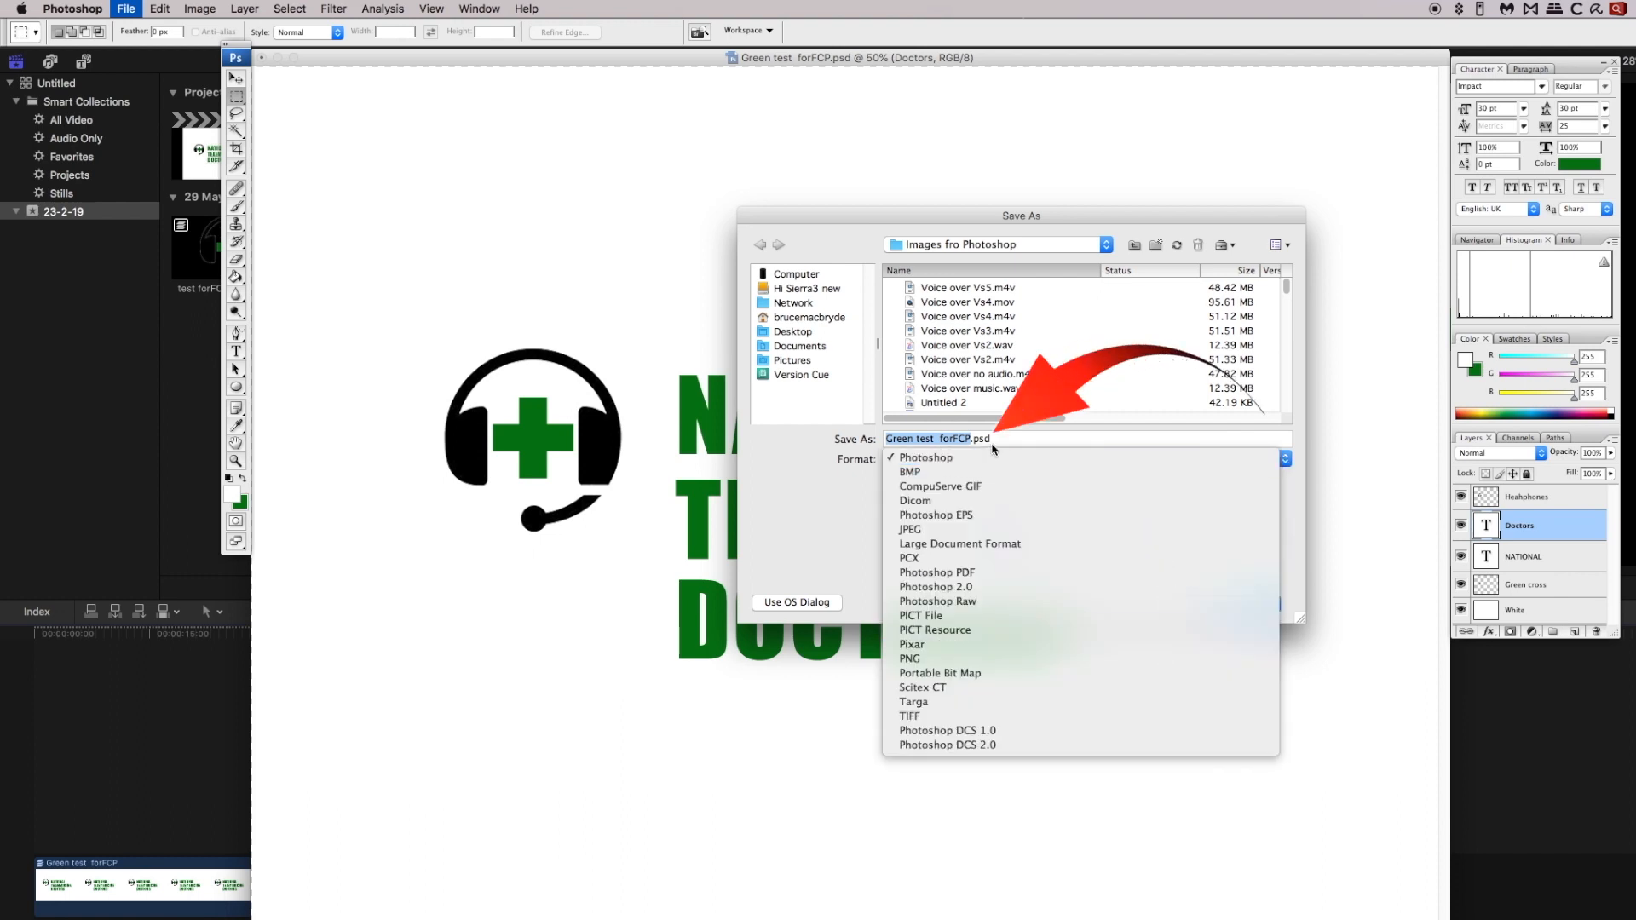
pyautogui.click(925, 457)
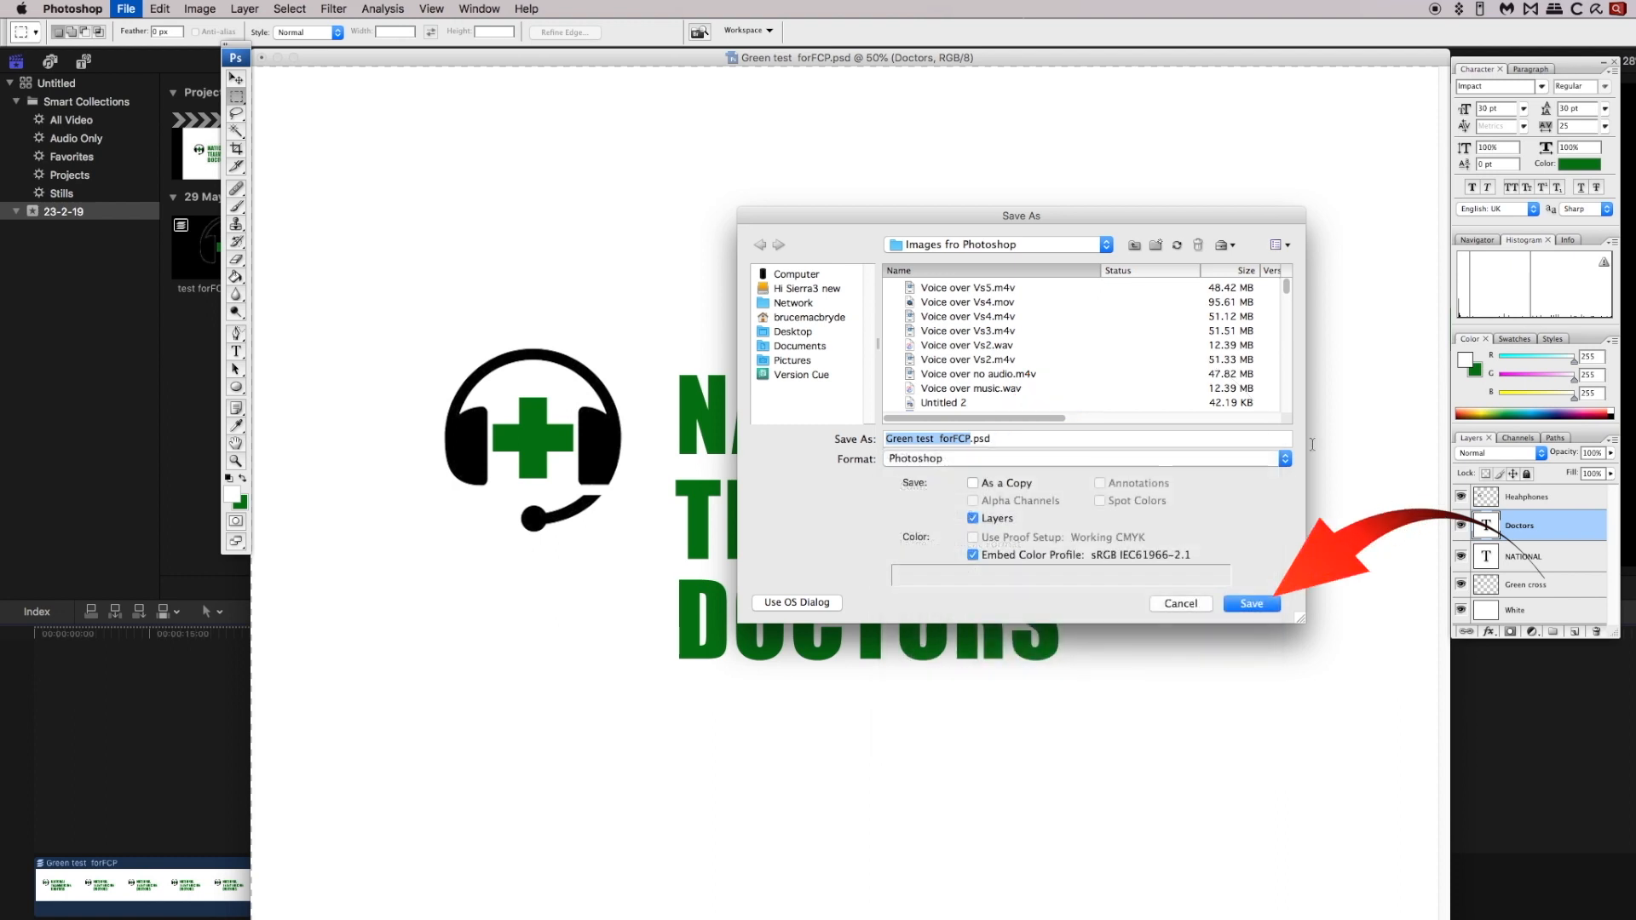
pyautogui.click(1251, 604)
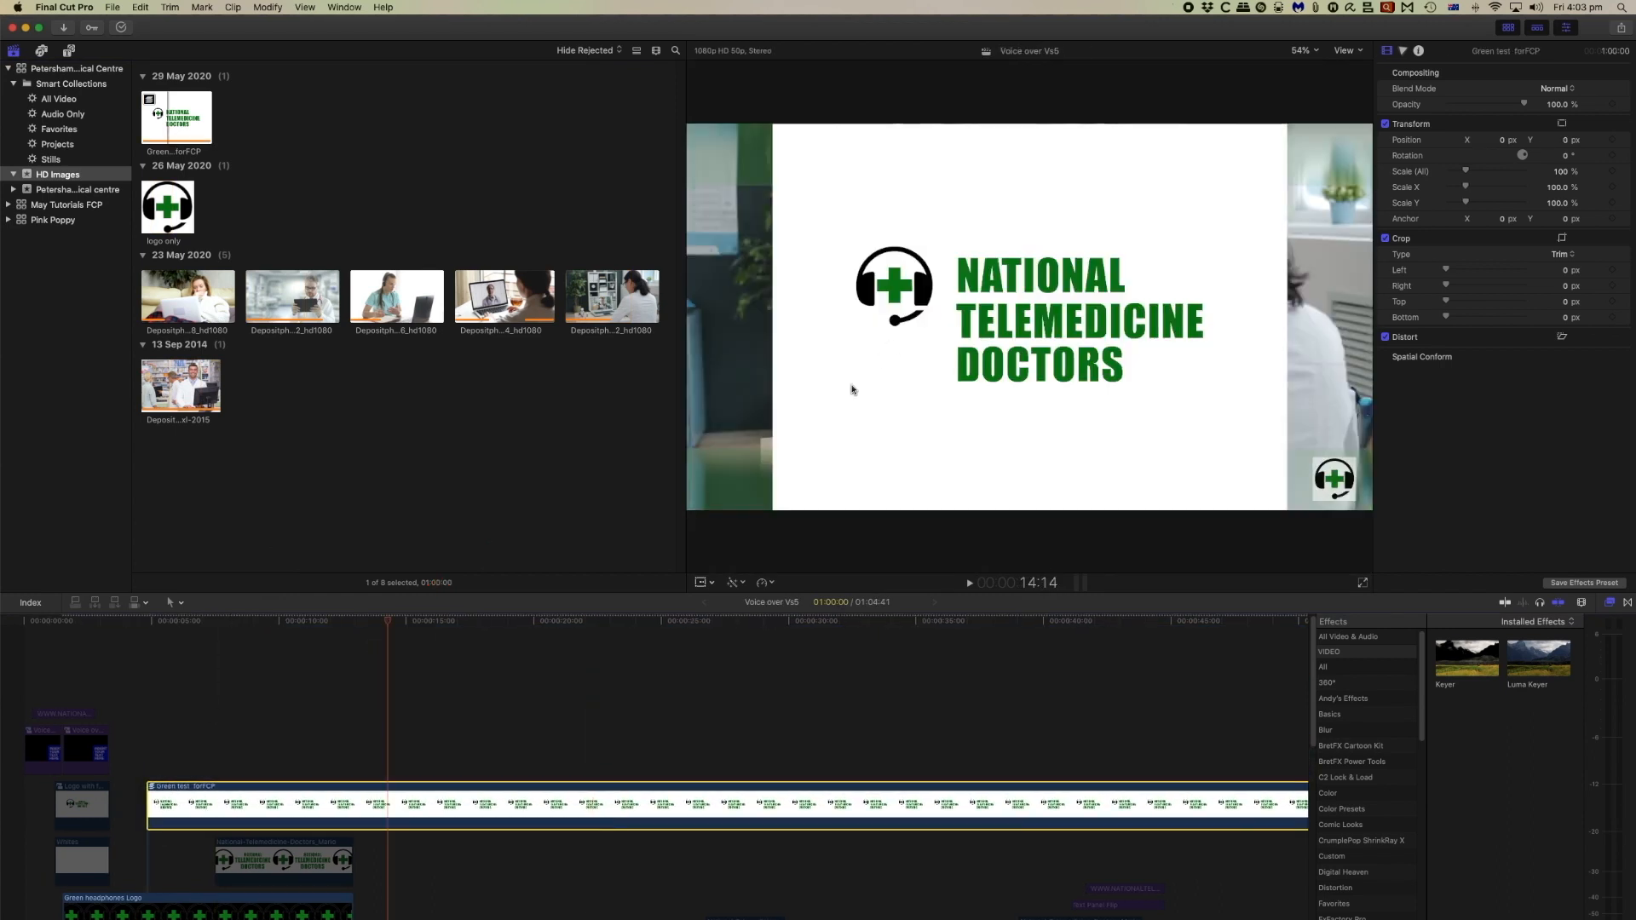
pyautogui.moveTo(914, 303)
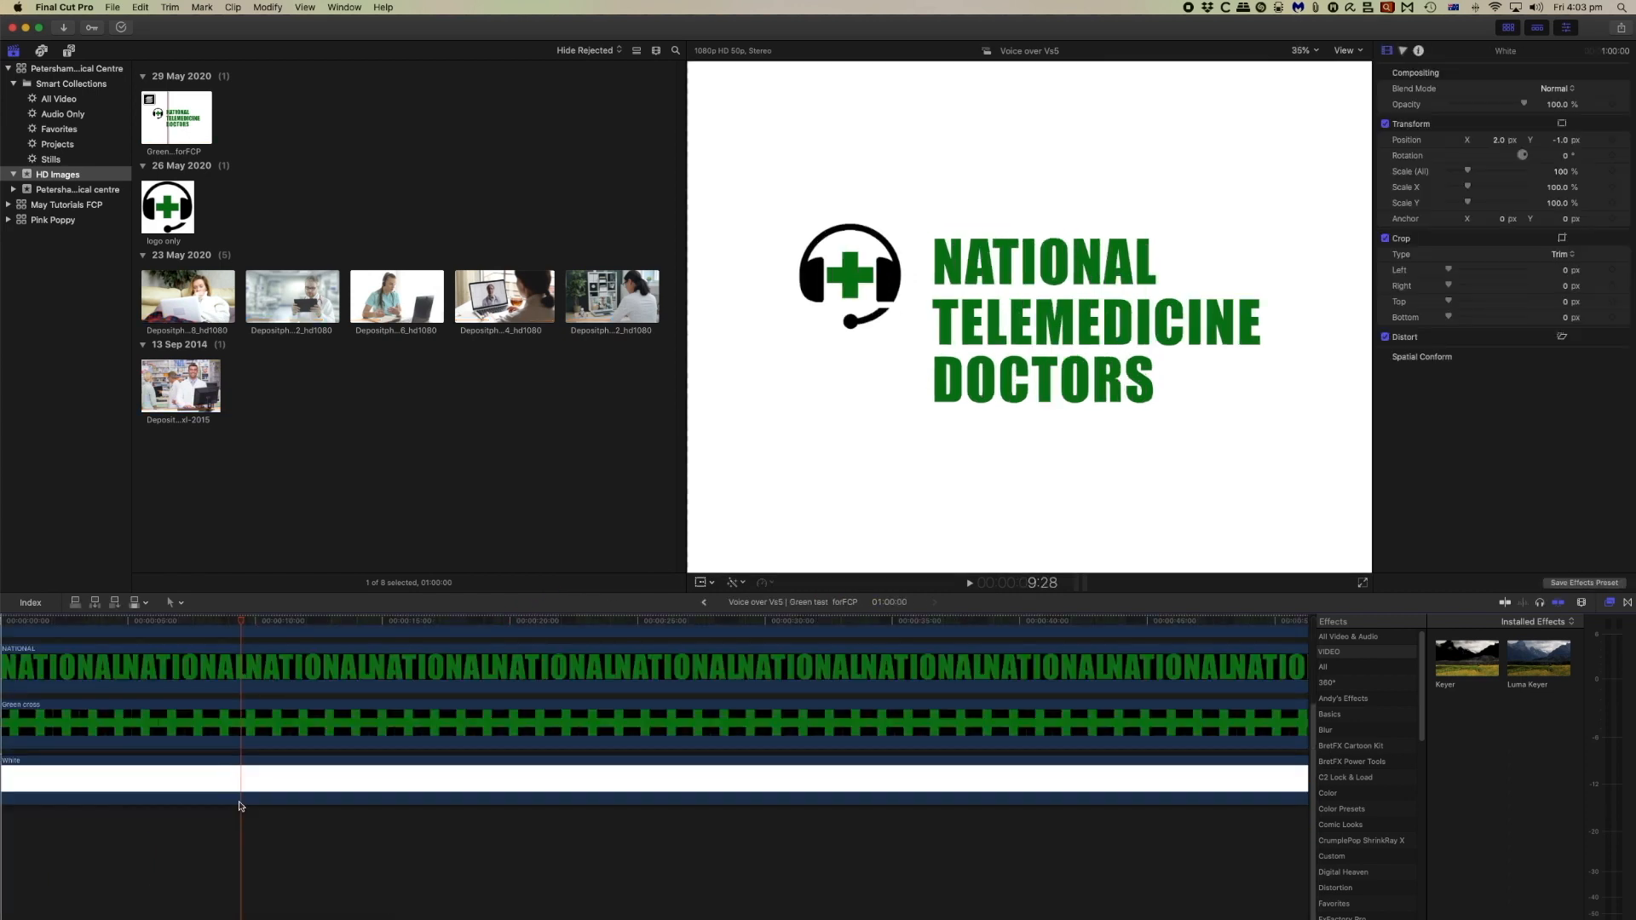
# Step: Inside the opened logo clip, disable the Headphones layer and then re-enable it
pyautogui.scroll(3)
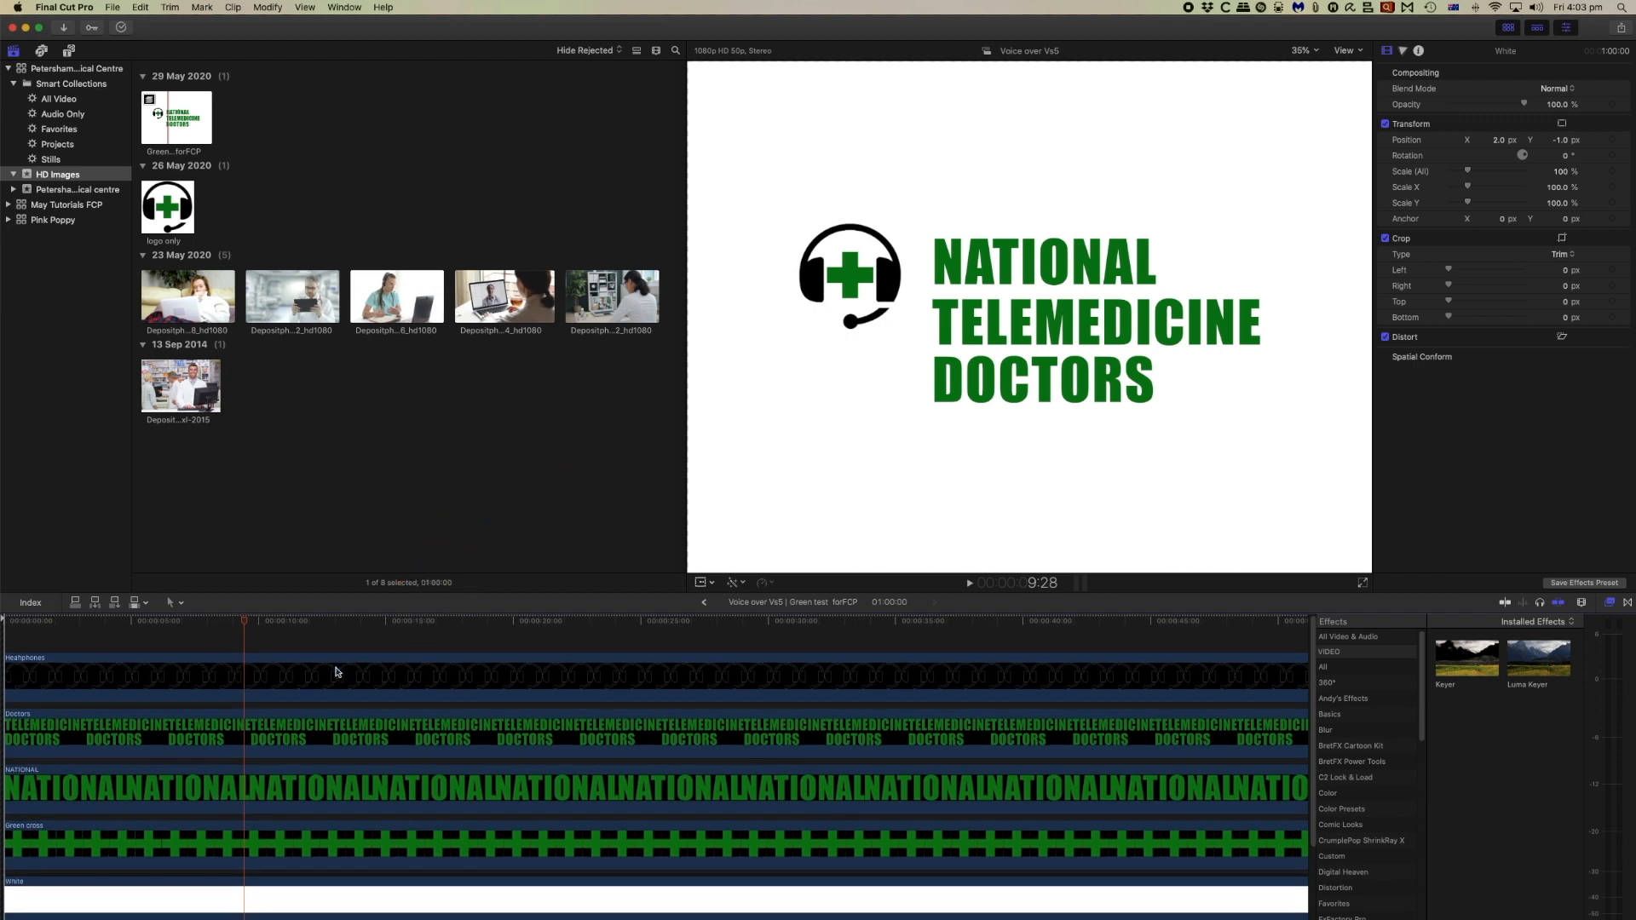
pyautogui.rightClick(336, 672)
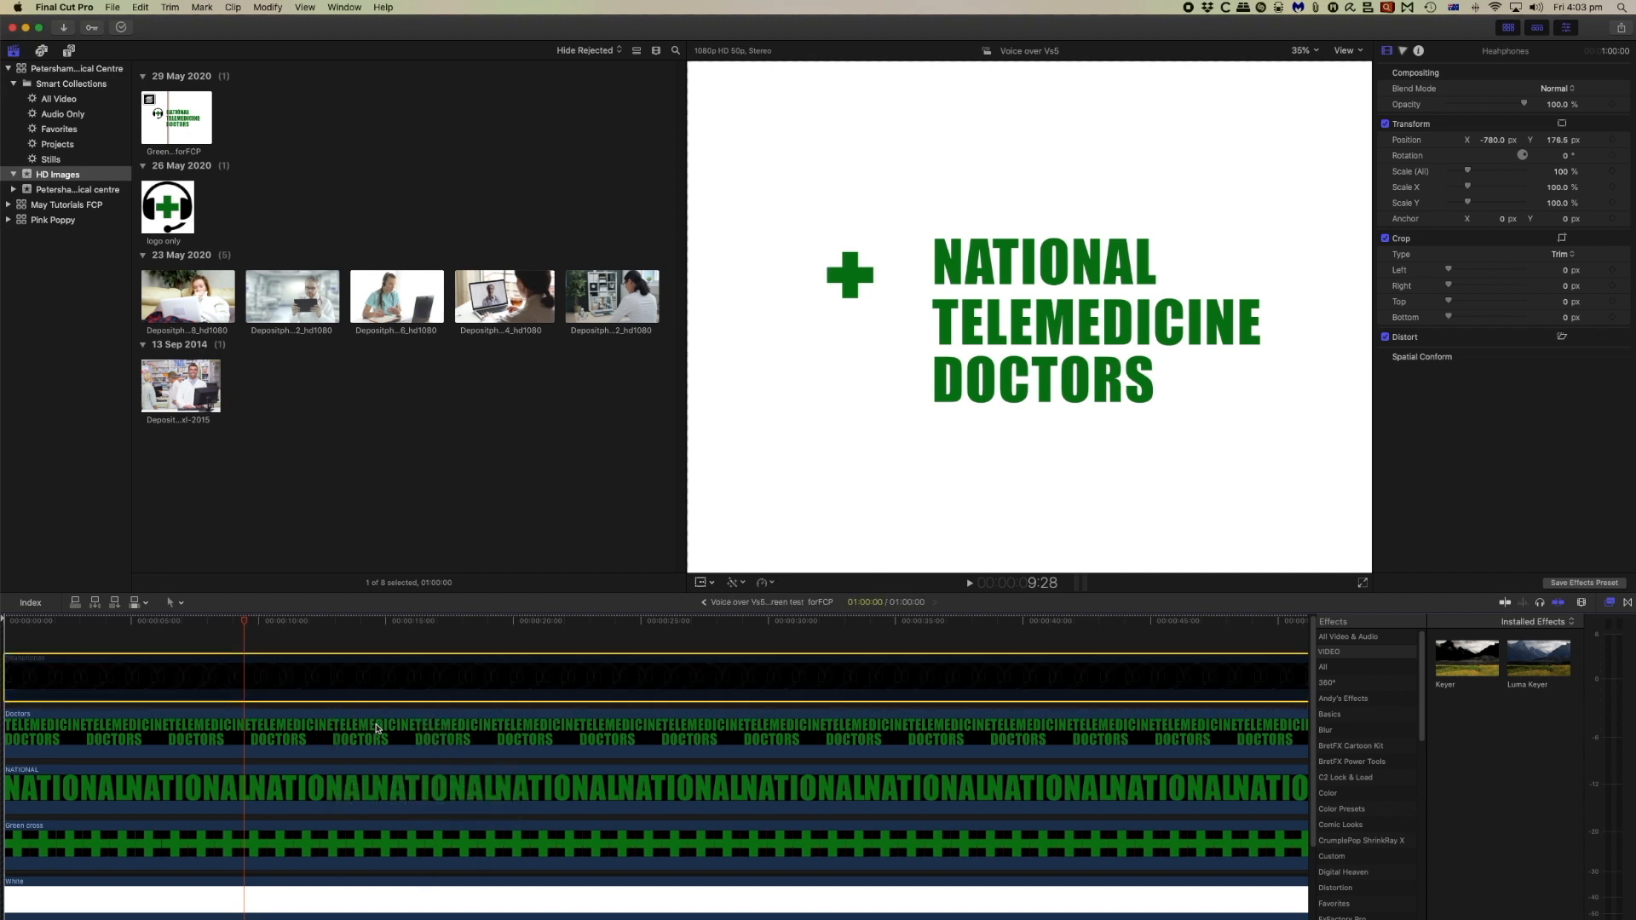
pyautogui.rightClick(375, 728)
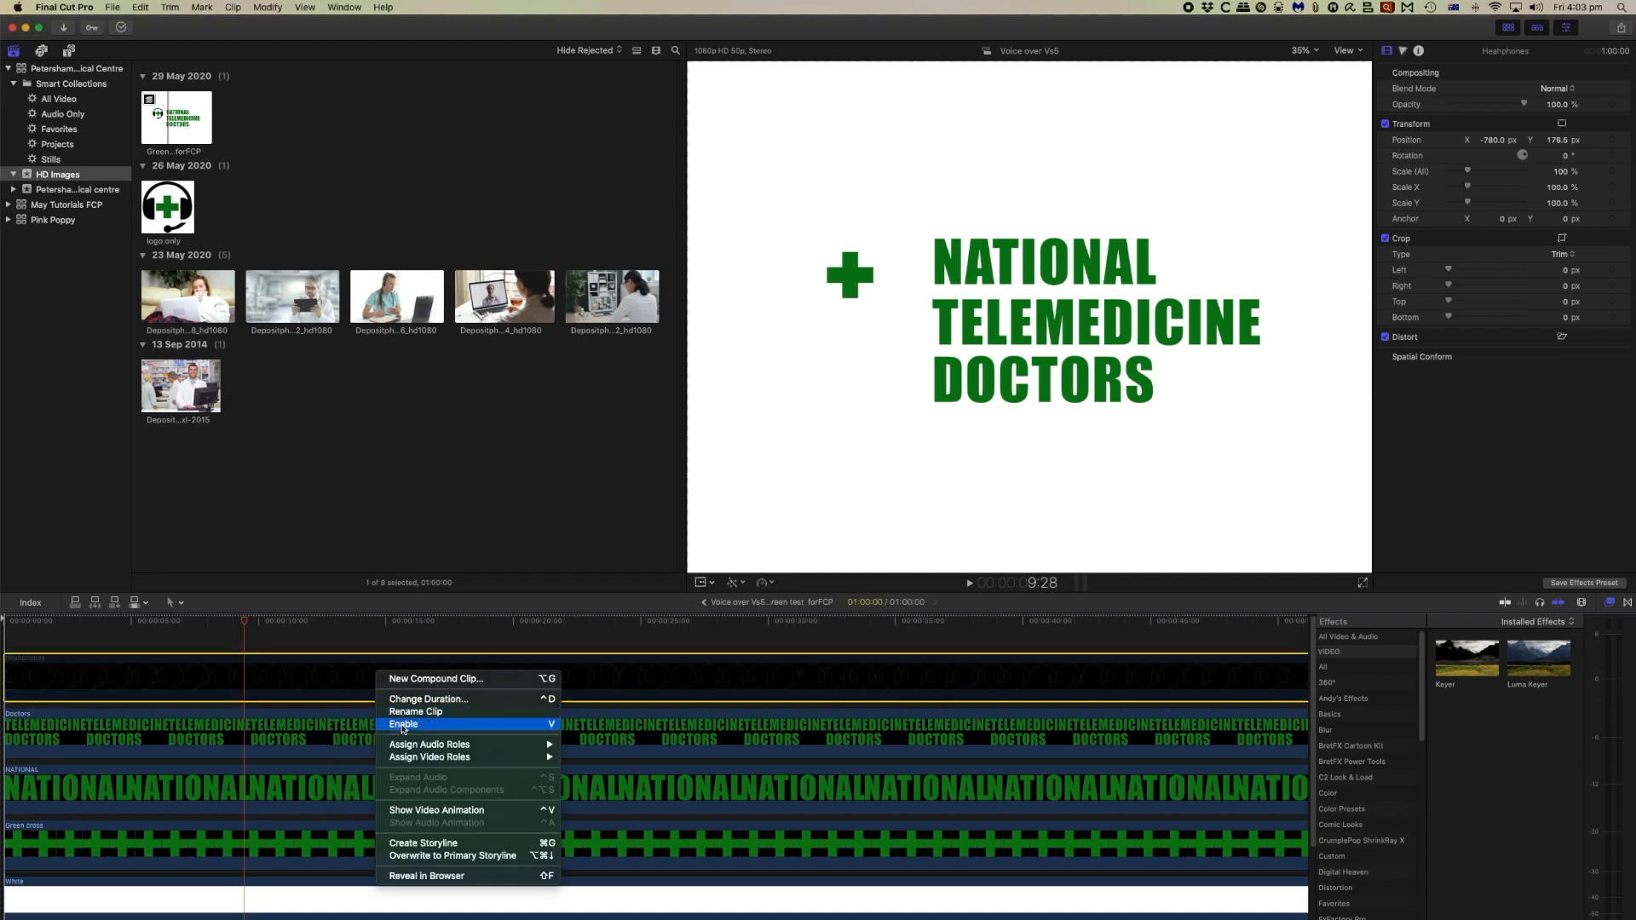
pyautogui.click(402, 725)
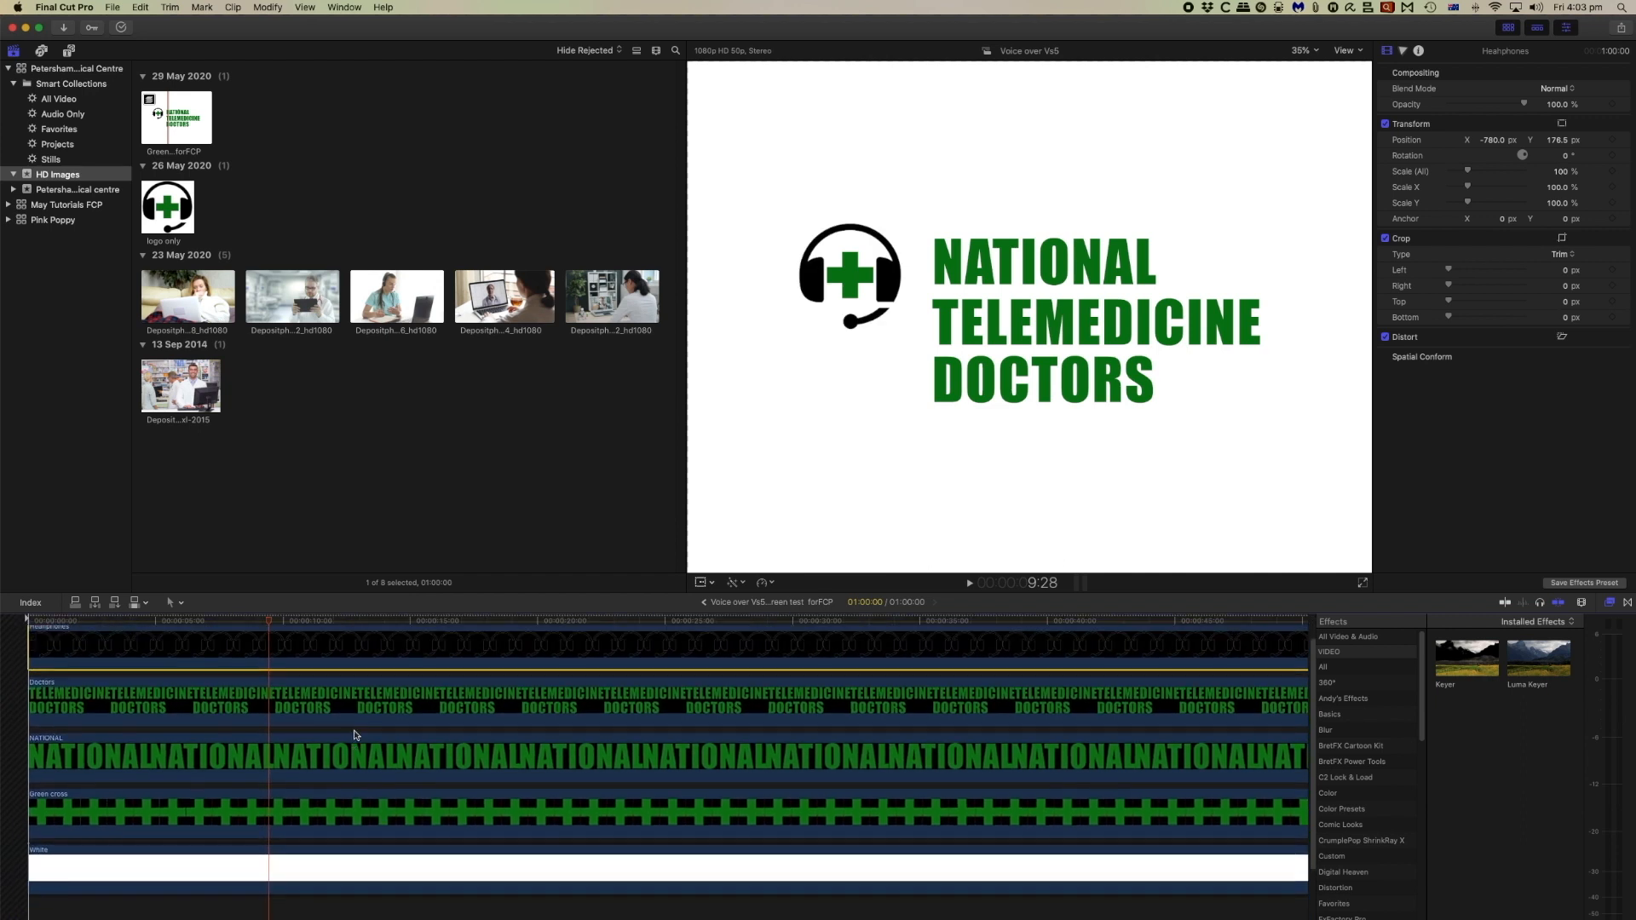
pyautogui.moveTo(196, 811)
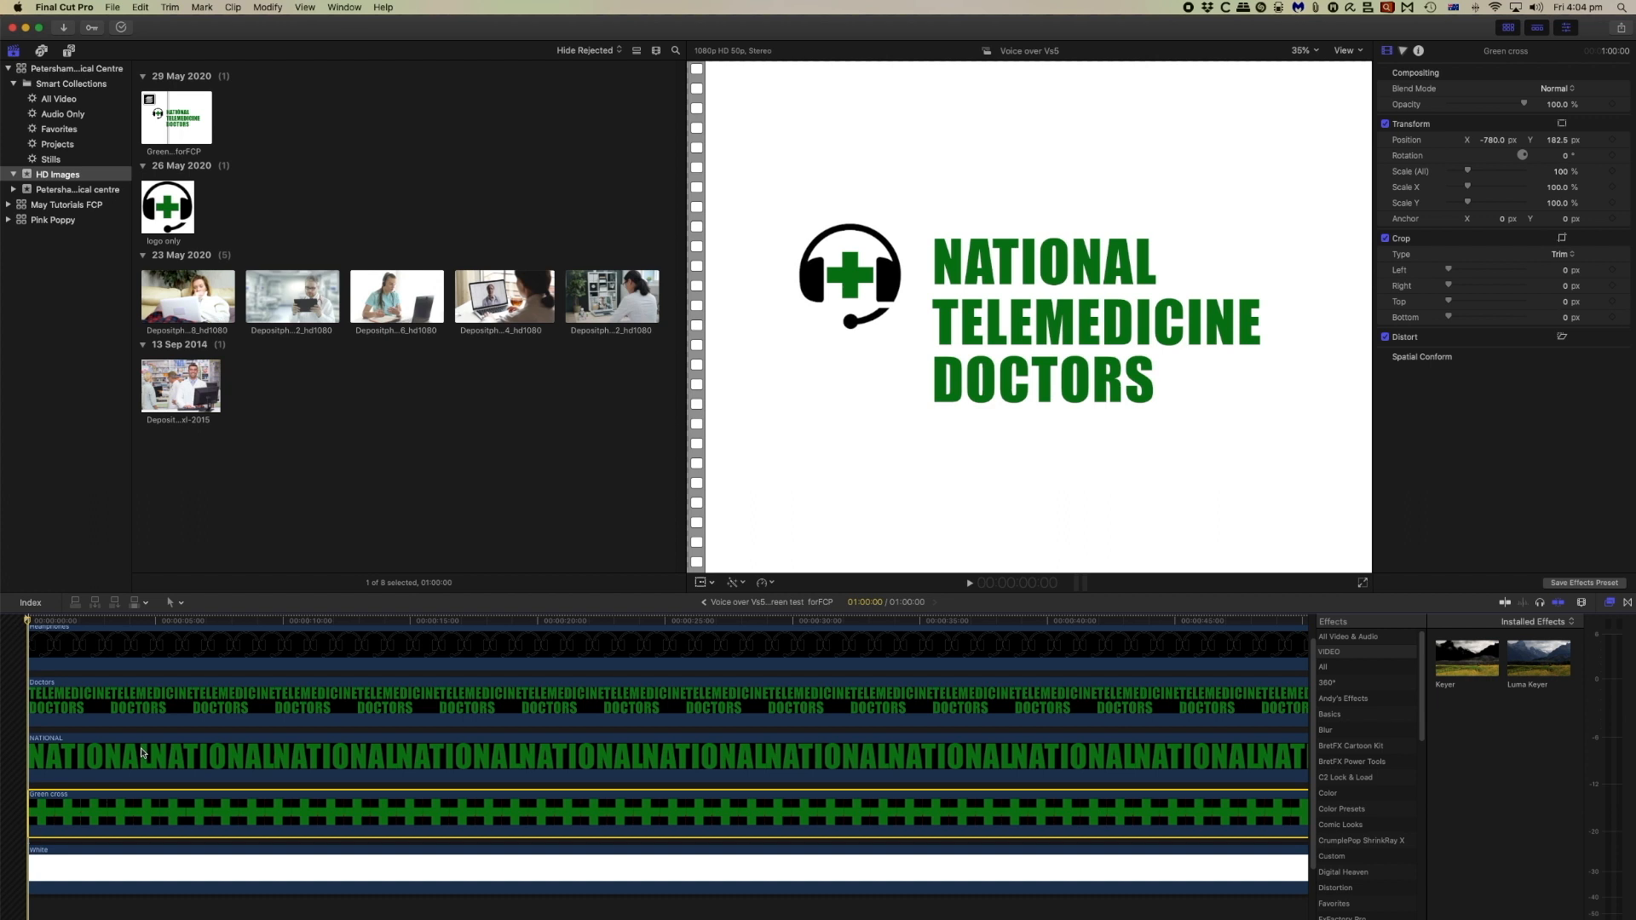
pyautogui.moveTo(72, 750)
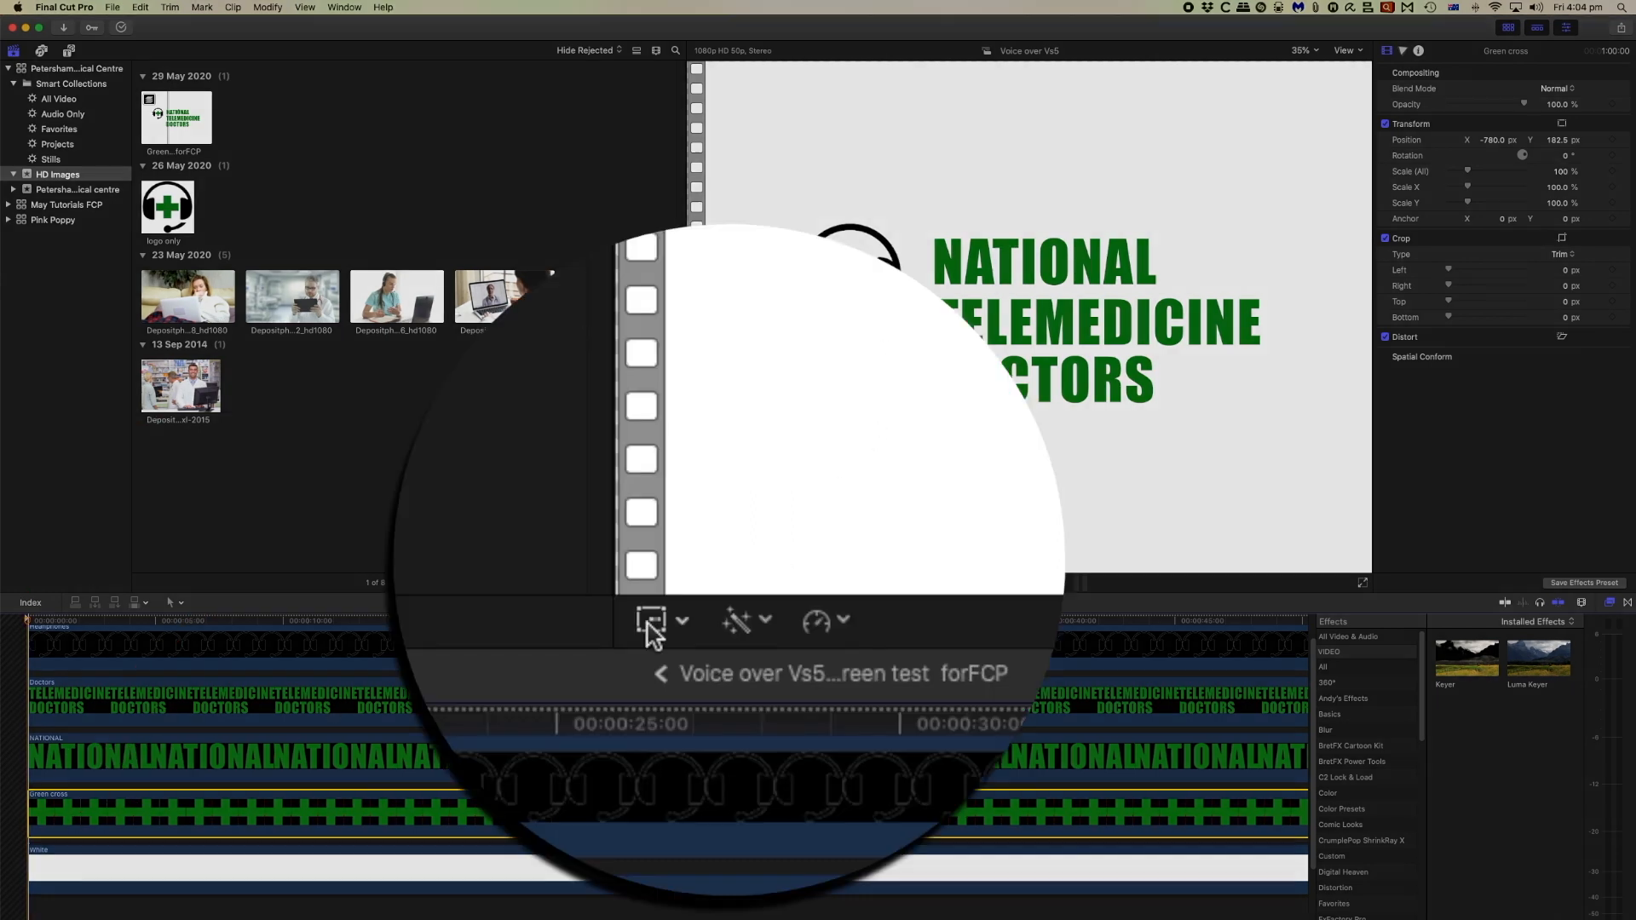
# Step: Show transform handles on the Green cross layer and return the playhead toward the start
pyautogui.click(649, 621)
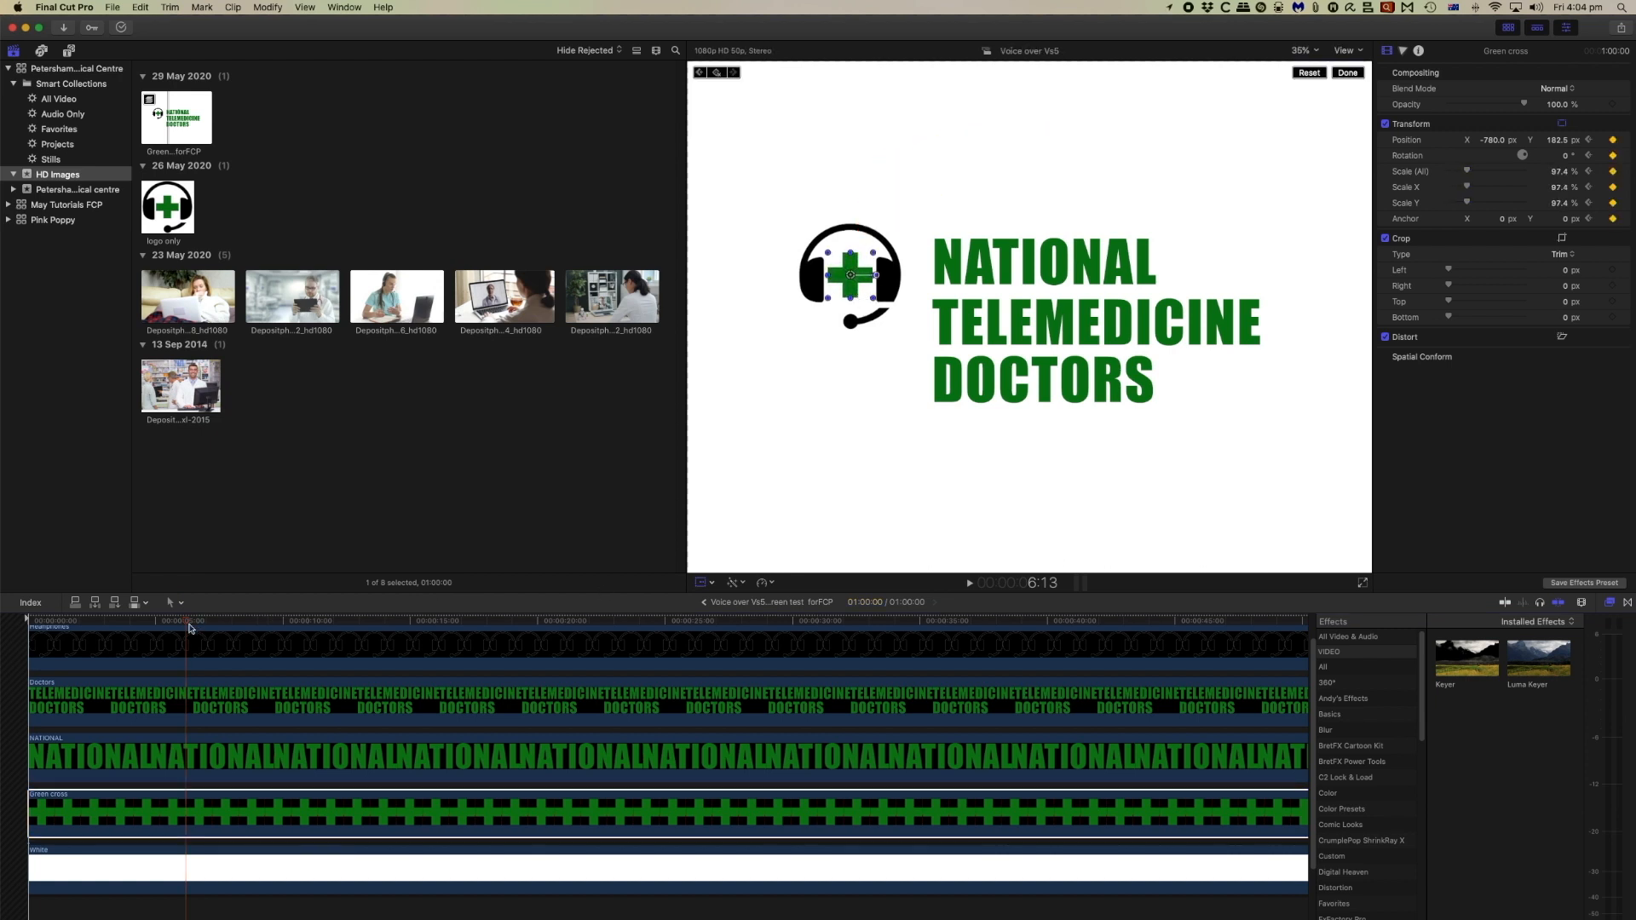
pyautogui.click(1307, 72)
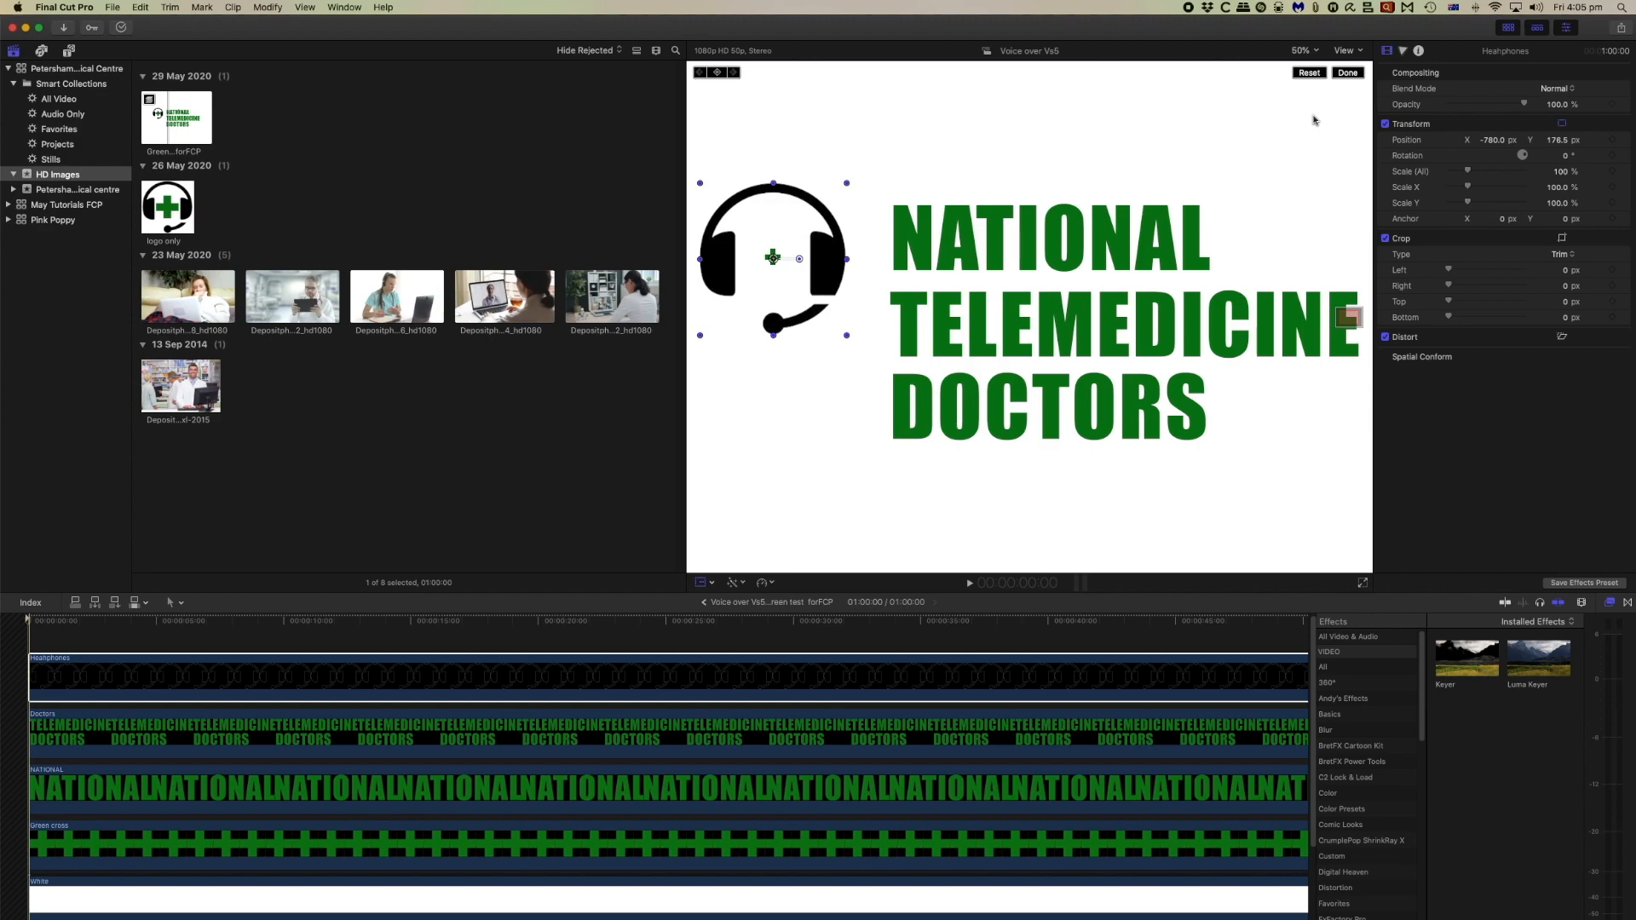
# Step: Zoom the viewer out to a smaller level and move the playhead near the timeline start
pyautogui.click(1300, 49)
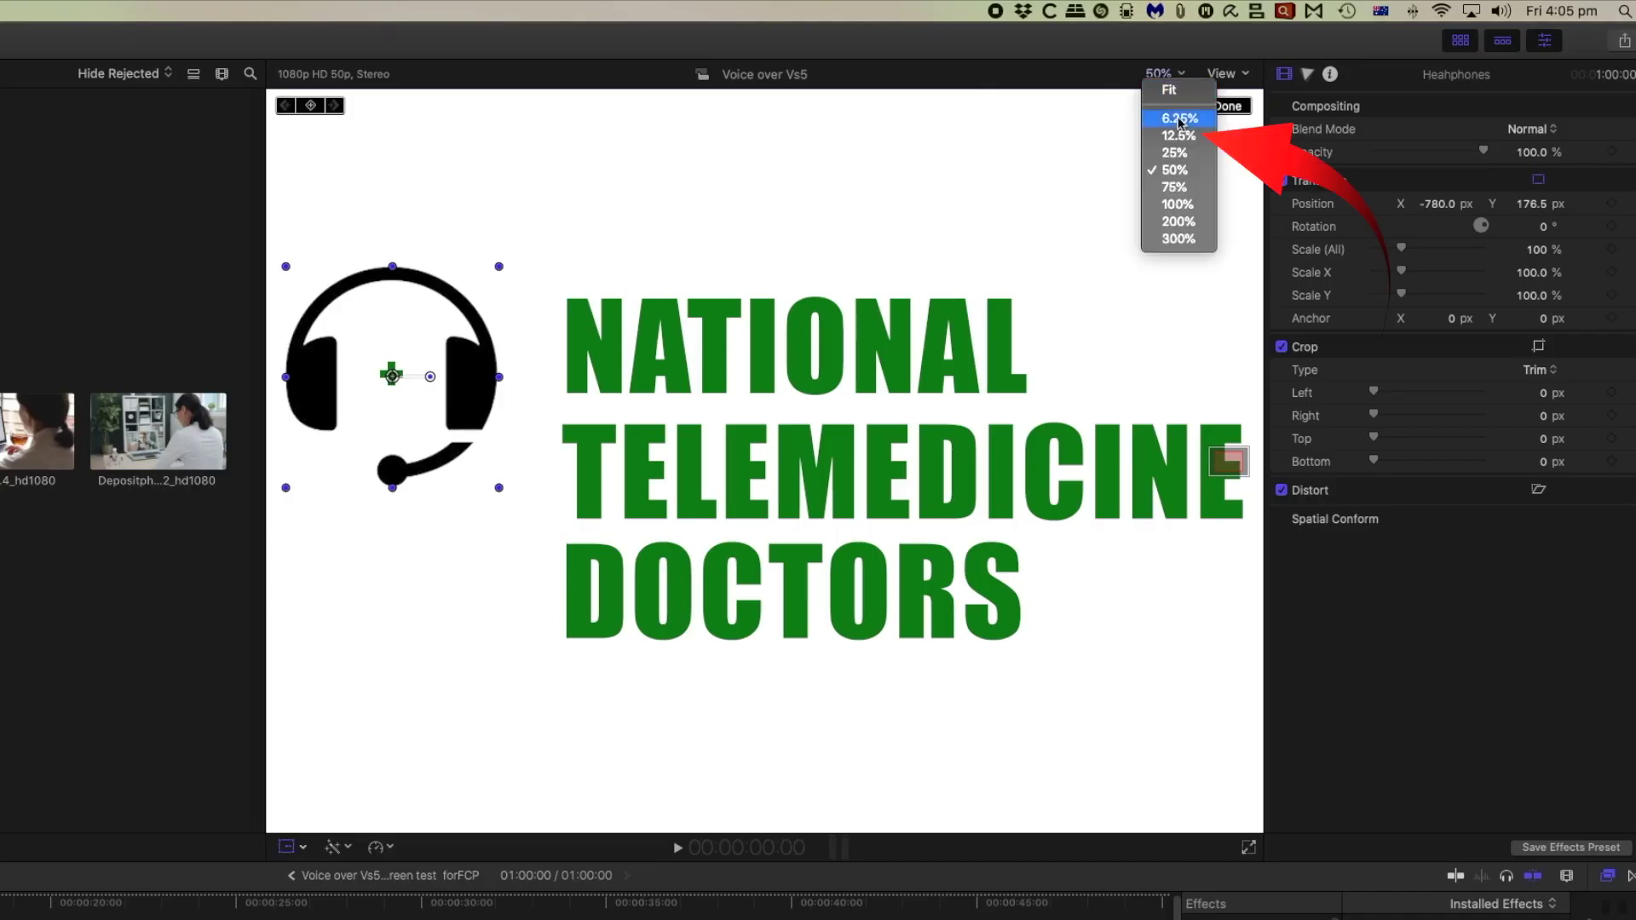
pyautogui.click(1174, 151)
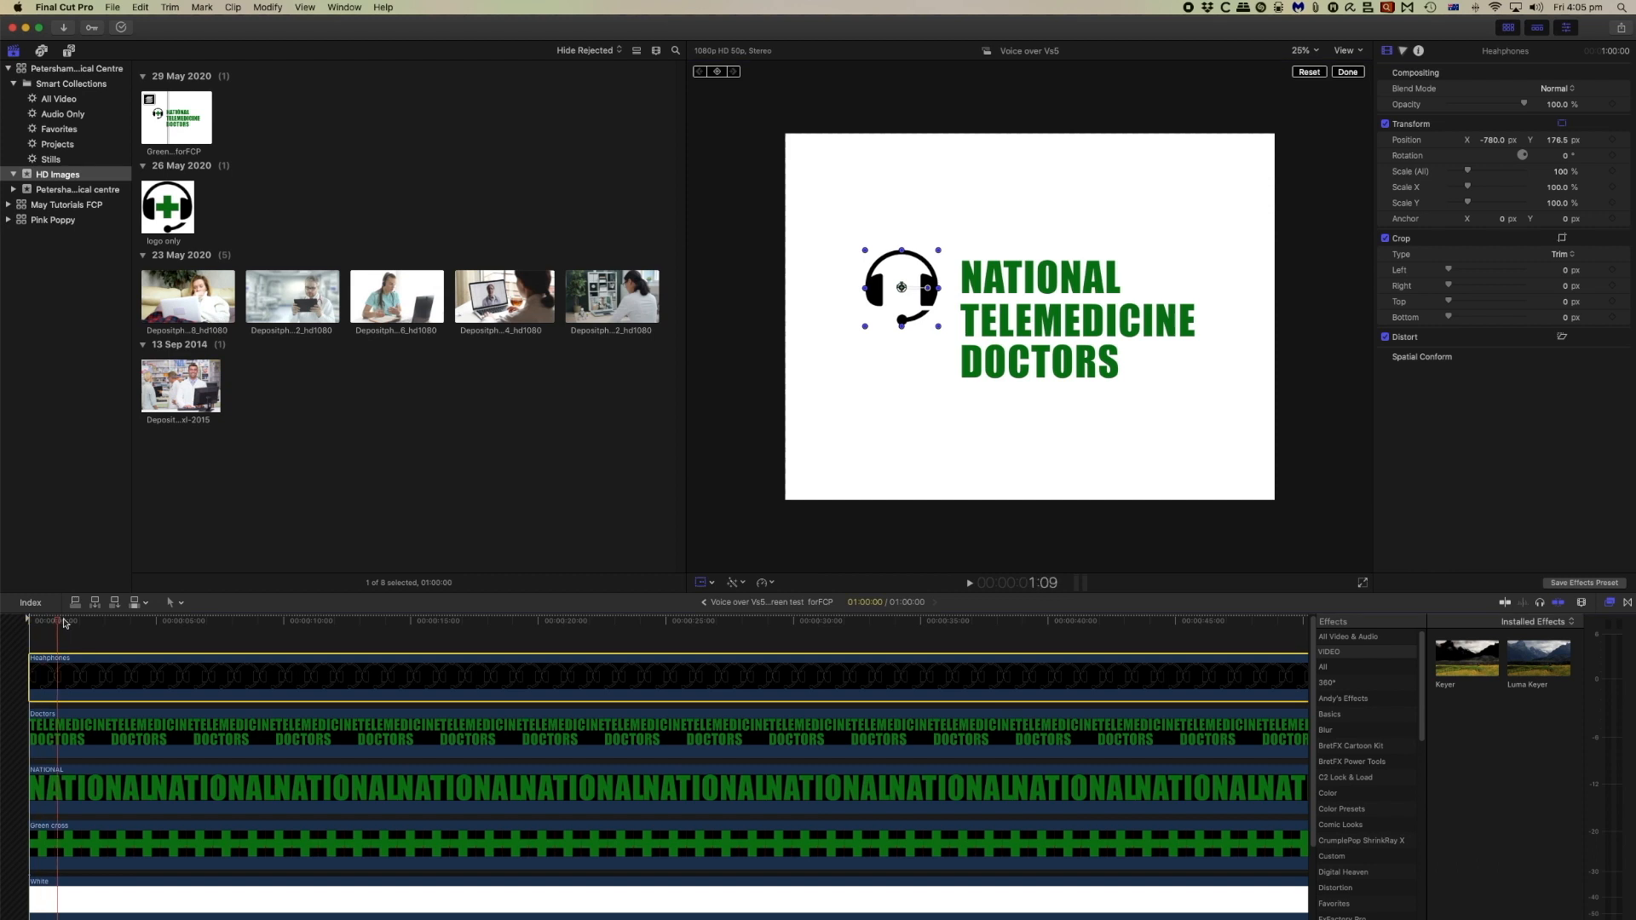
pyautogui.click(157, 621)
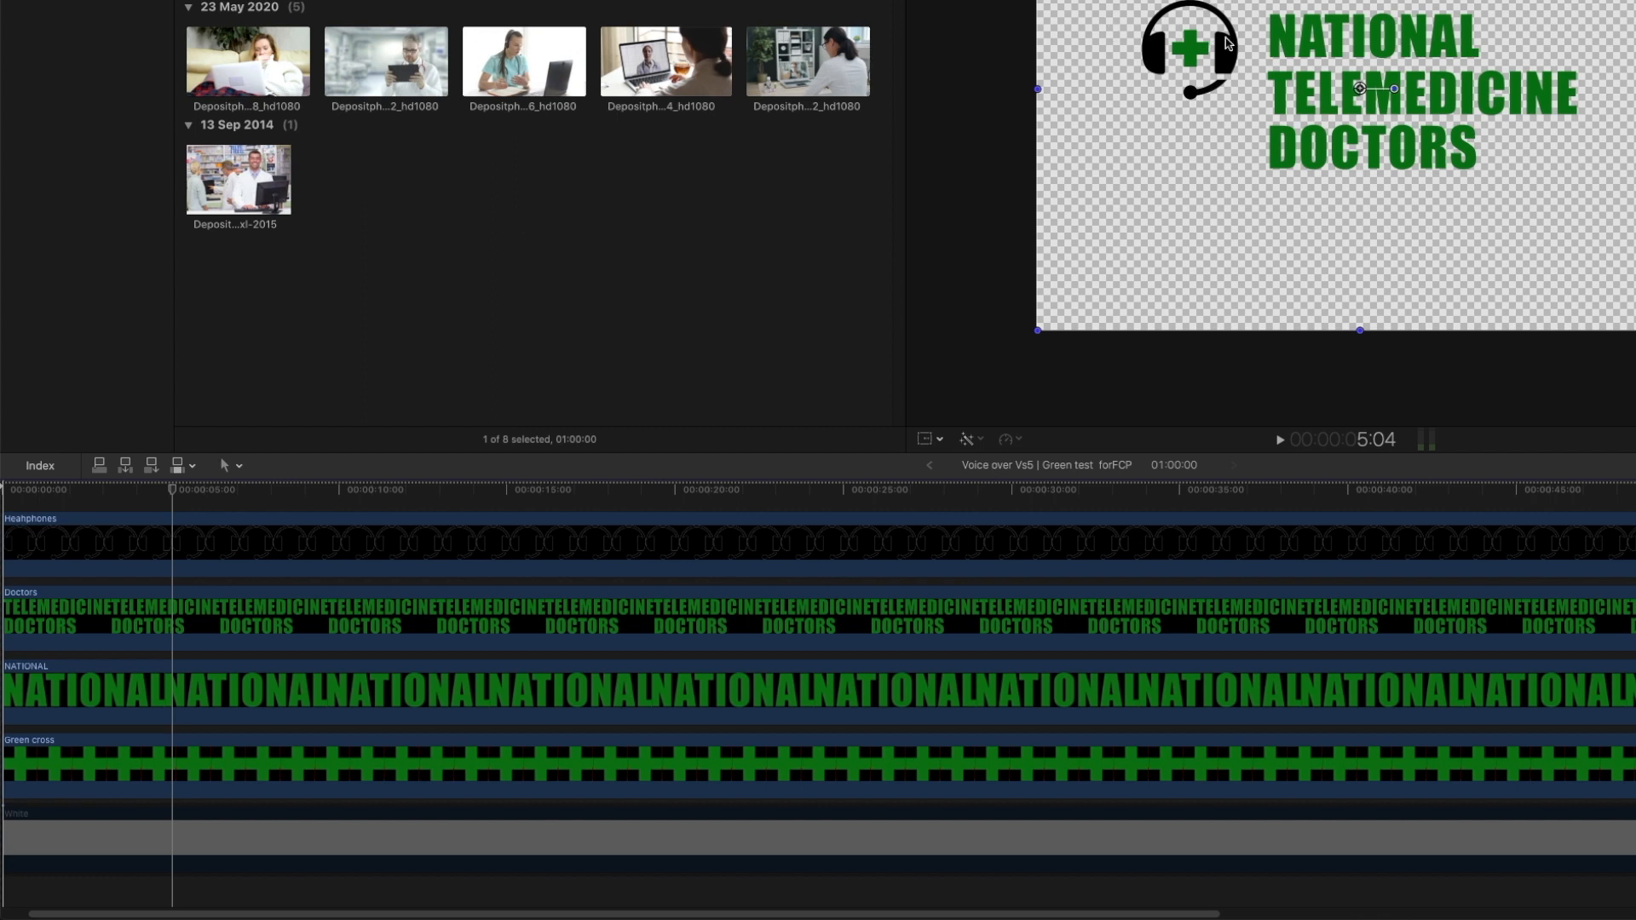
pyautogui.moveTo(1438, 144)
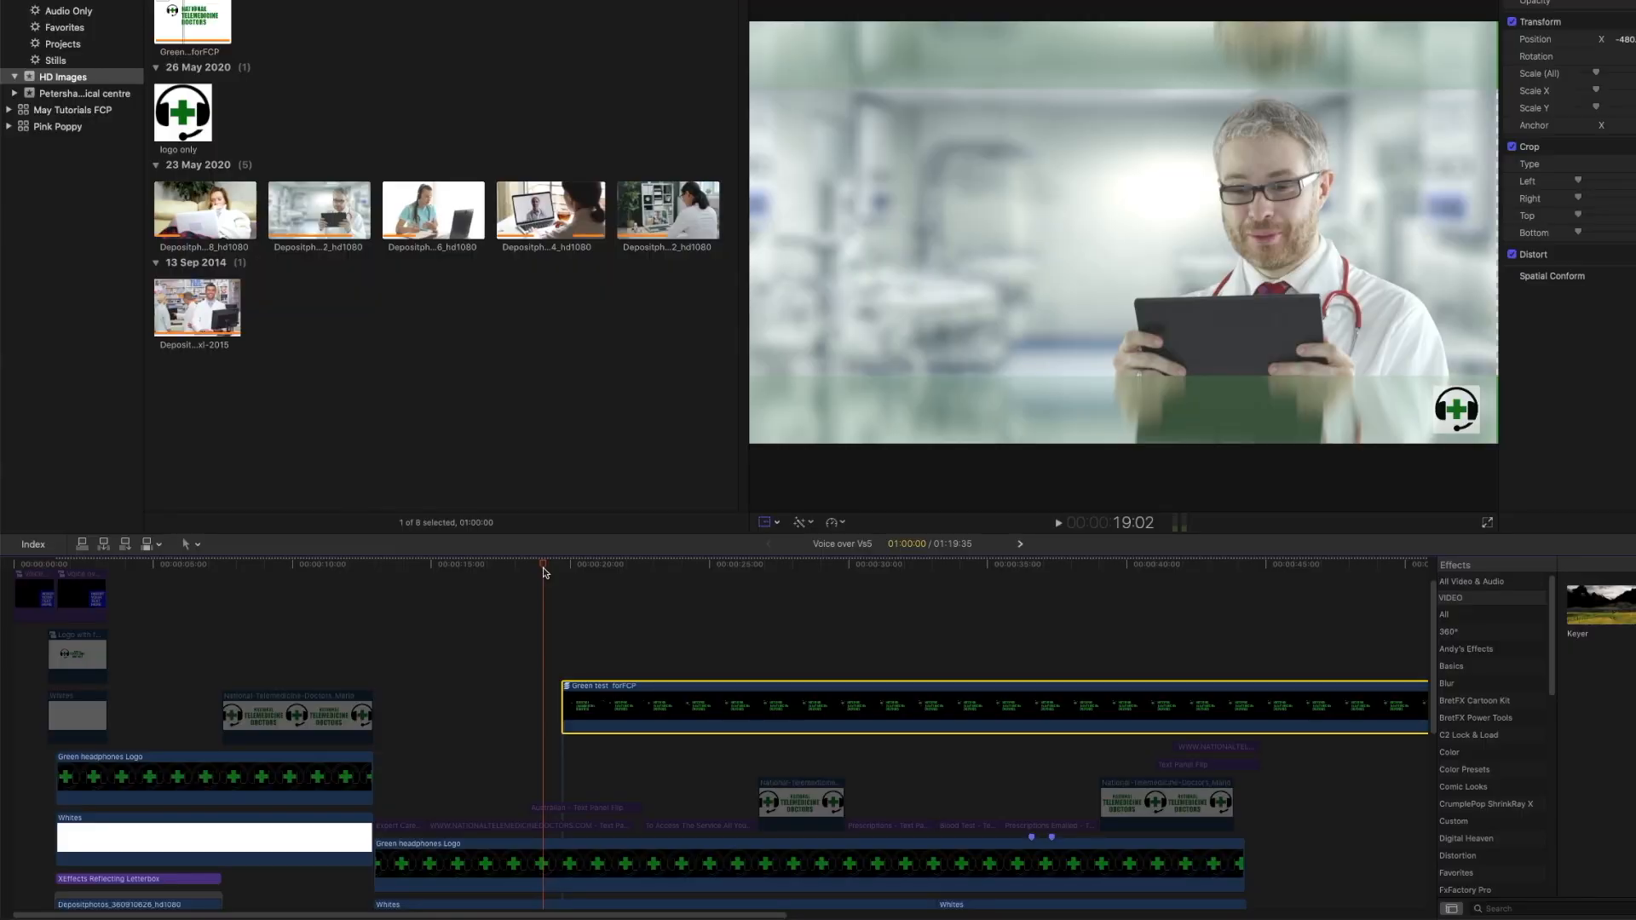
# Step: Play the main project from the logo section over the doctor footage
pyautogui.click(1056, 523)
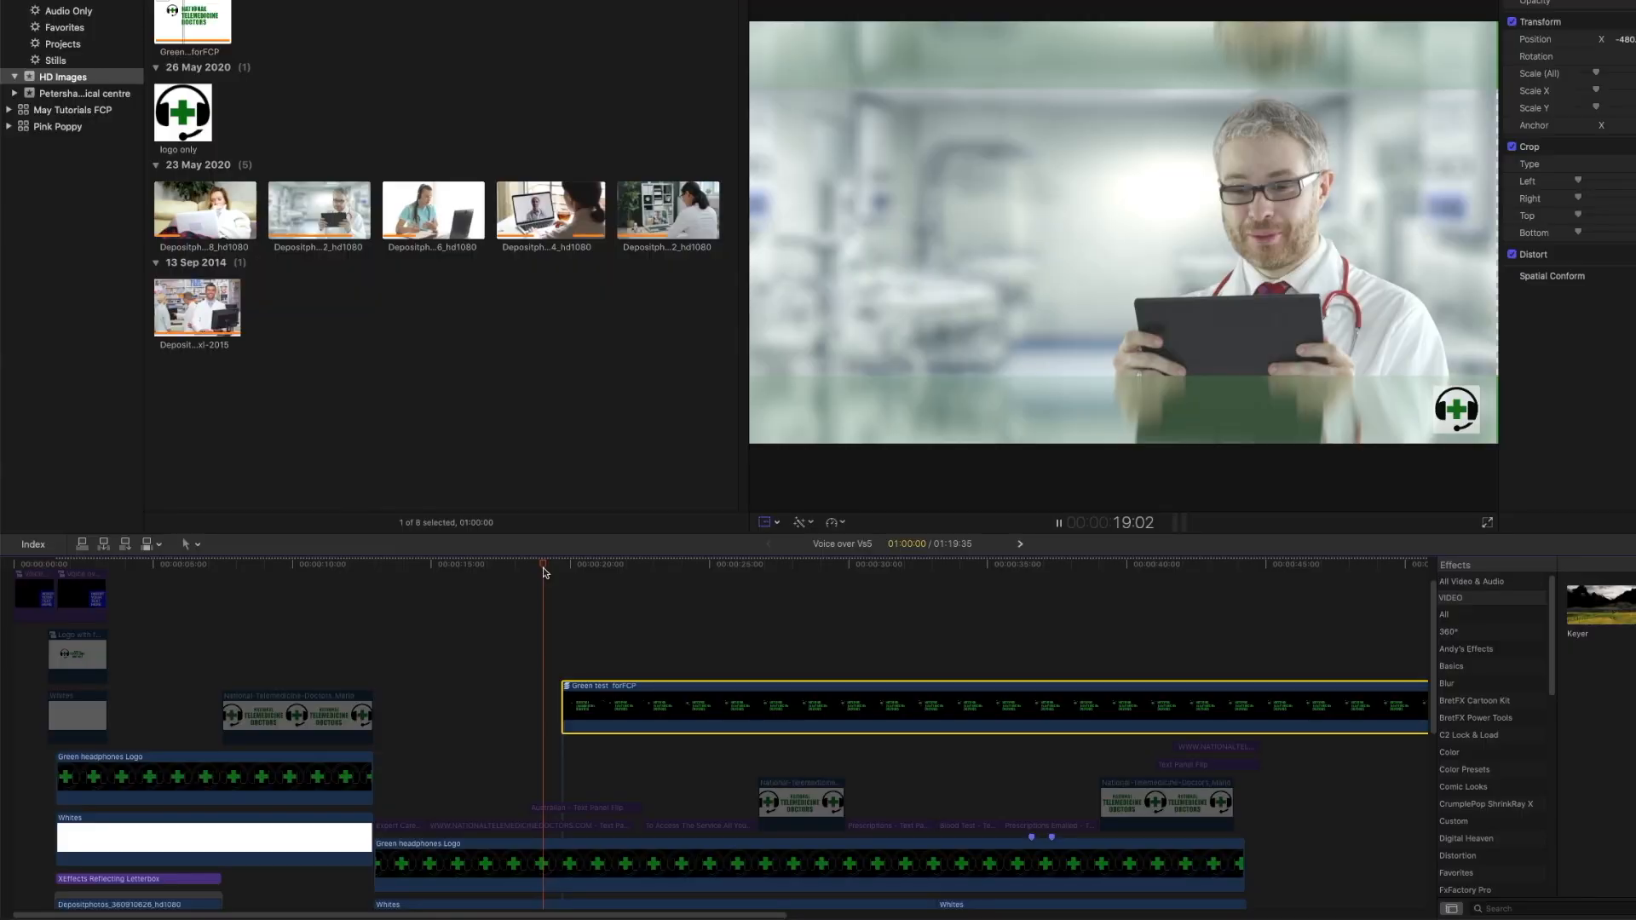
pyautogui.click(599, 564)
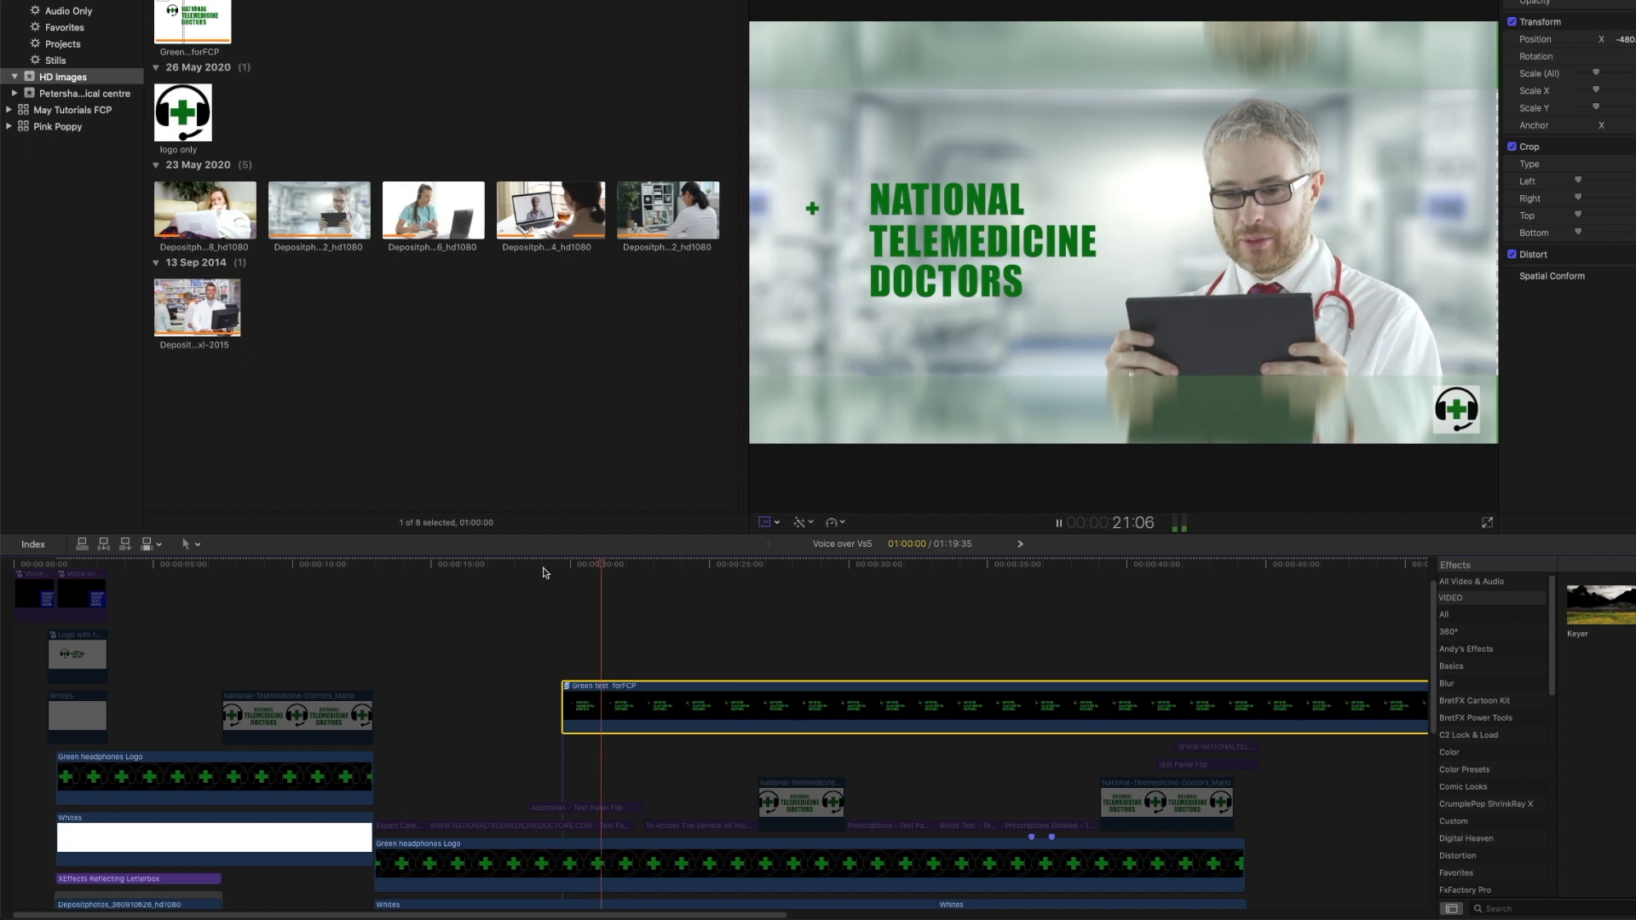